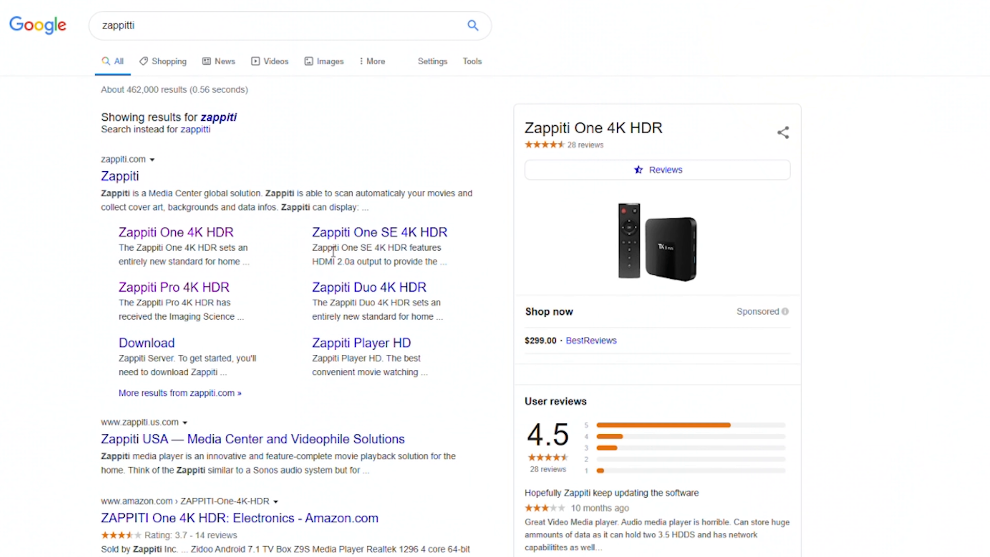
Glance at Bluetooth, leaving it off, then open the Display settings page
click(176, 231)
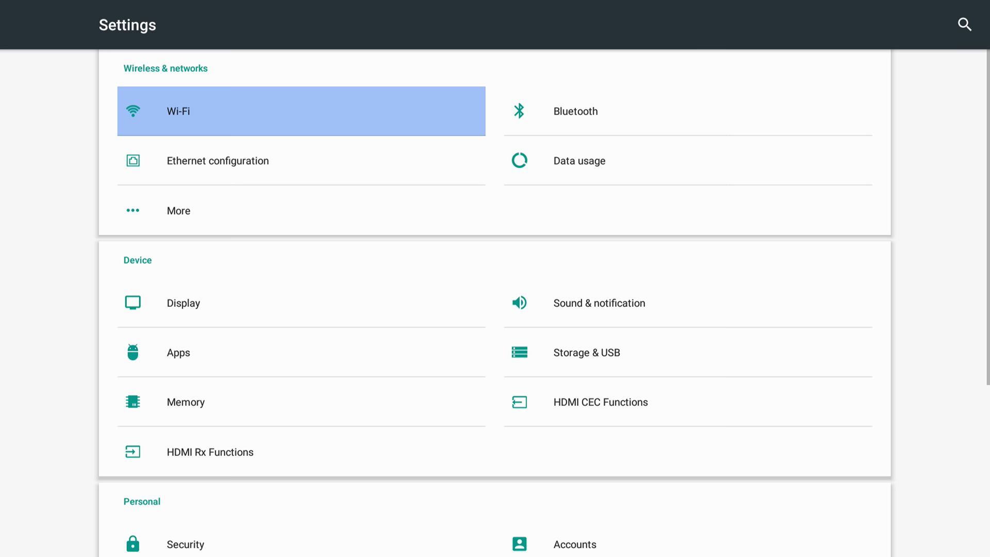
click(574, 111)
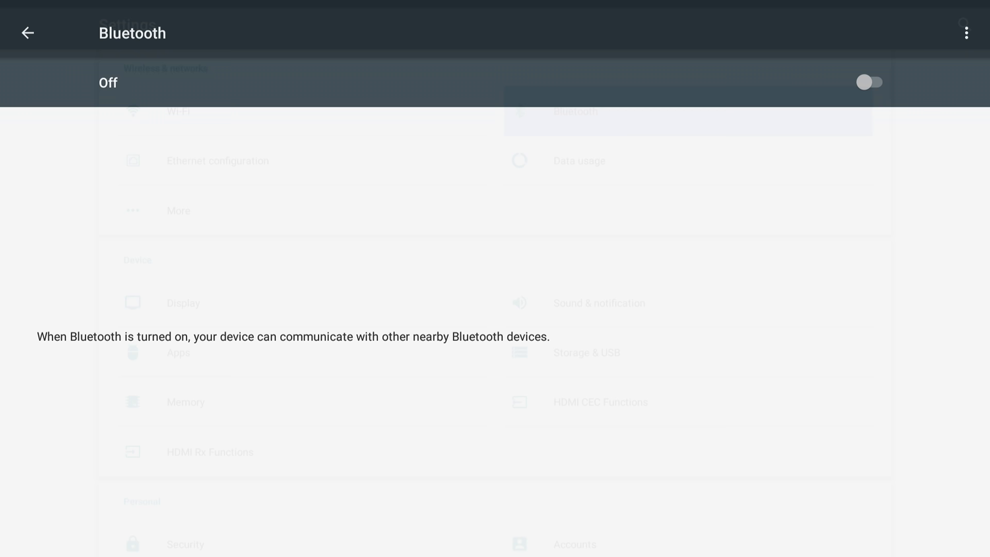
click(28, 33)
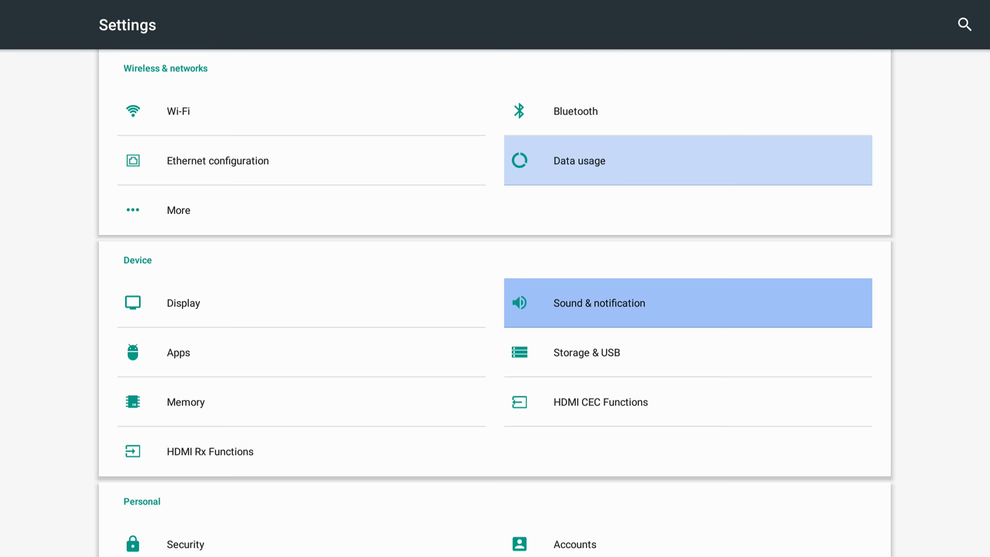
click(183, 302)
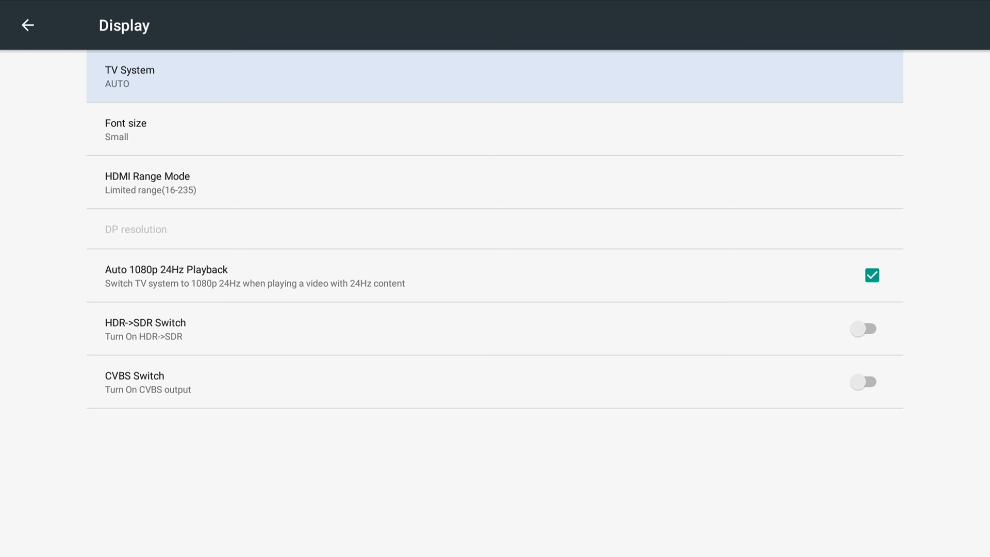
mouse_move(487, 76)
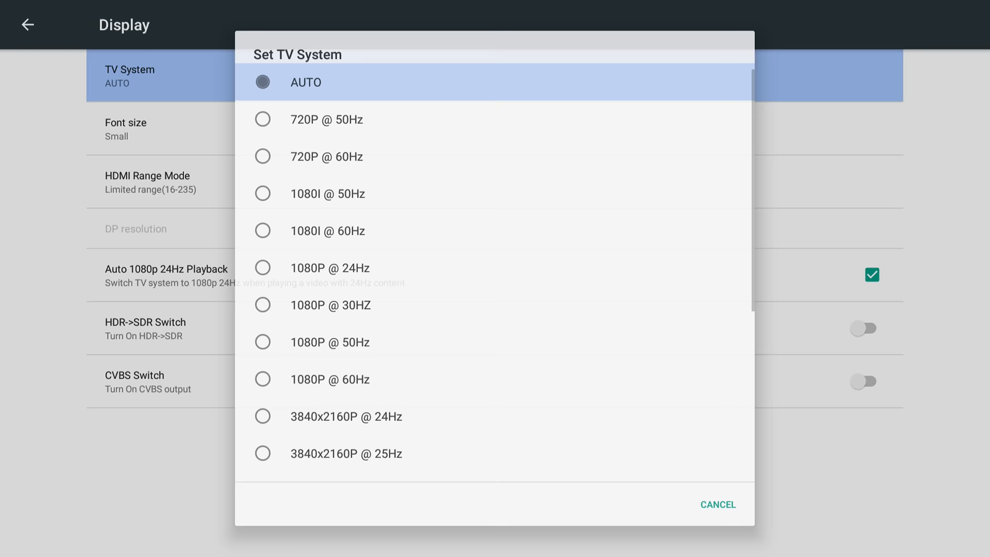
Review TV System and font size choices, cancelling both to keep AUTO and Small
click(717, 504)
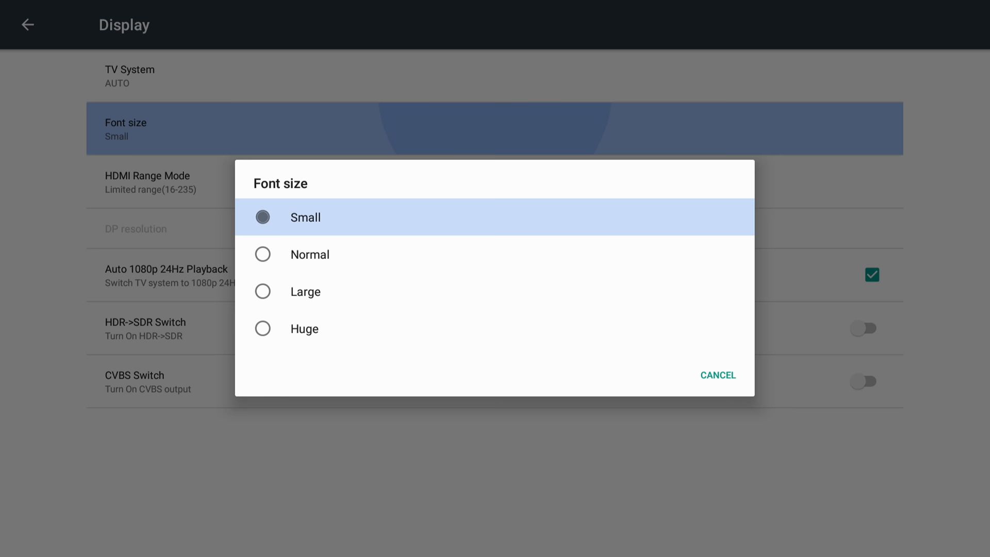
click(718, 374)
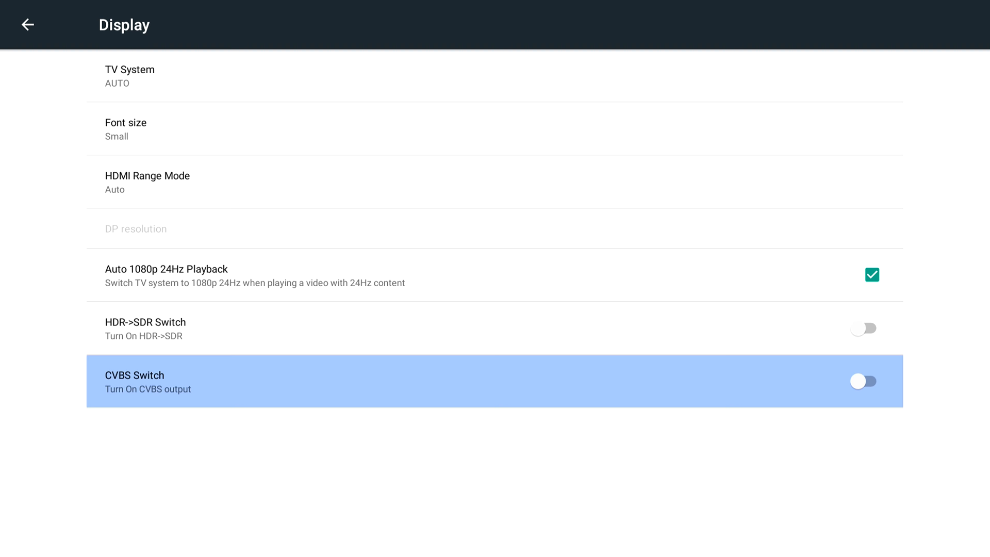
Browse the installed apps list, then go to HDMI CEC Functions
click(28, 24)
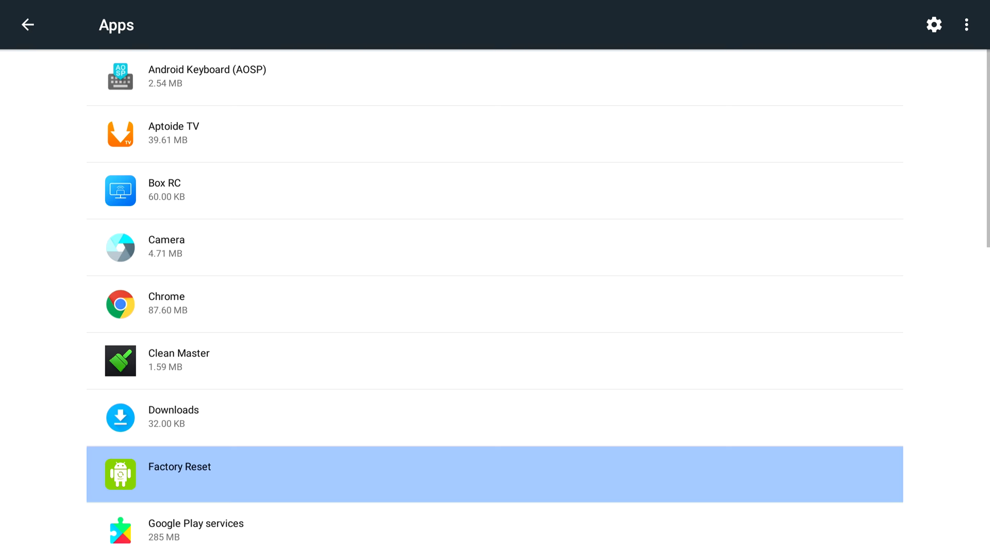
click(28, 25)
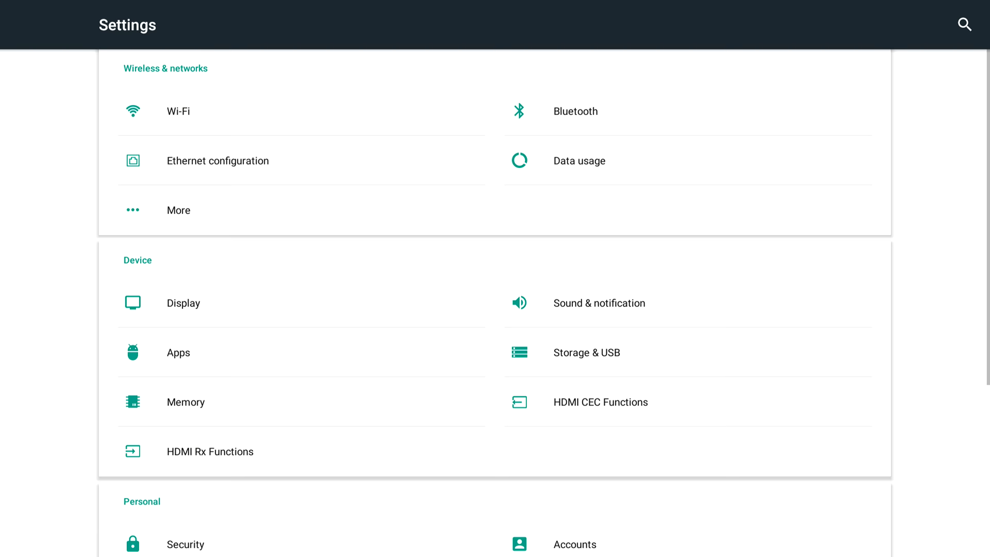
click(586, 352)
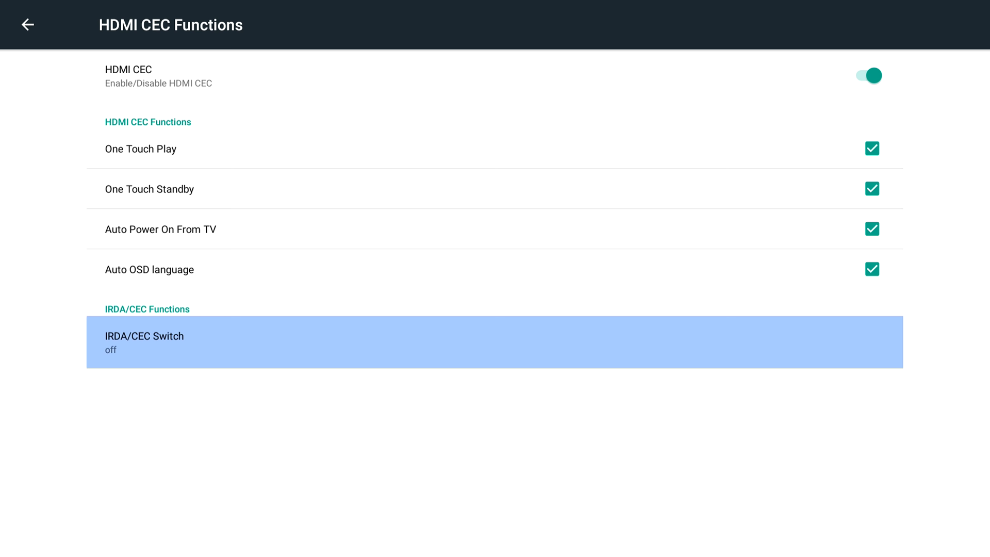
Leave HDMI CEC, check HDMI Rx version 2.0, and return to Settings
click(28, 26)
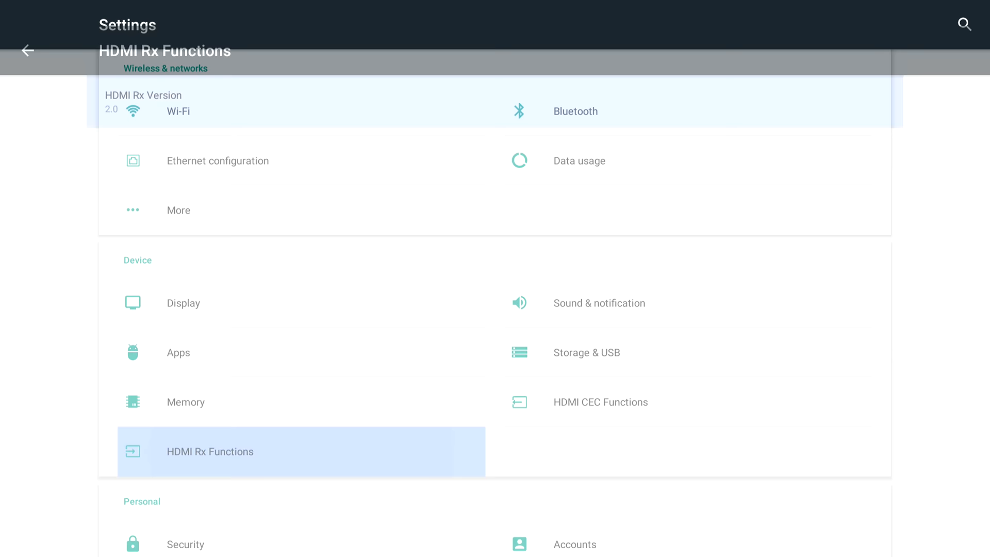
click(144, 101)
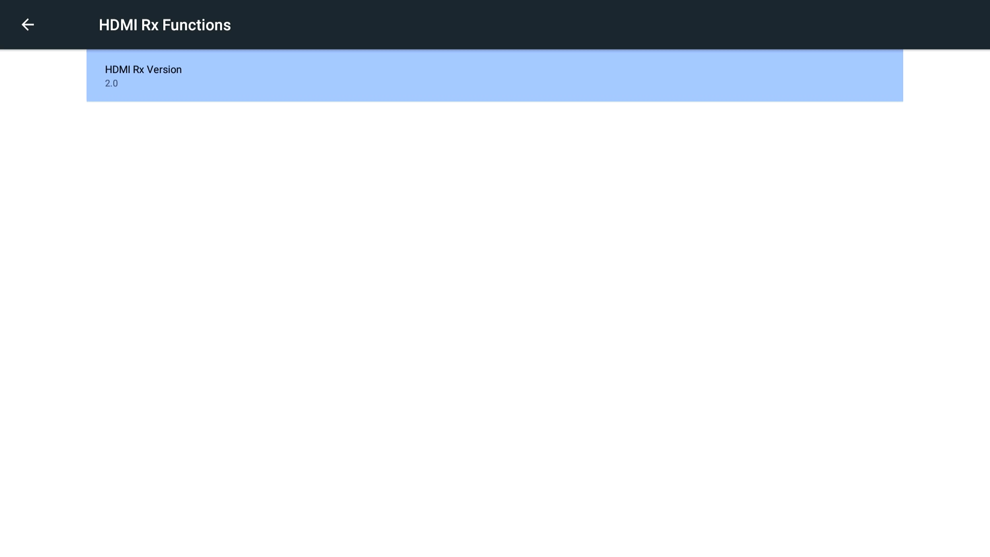
click(27, 25)
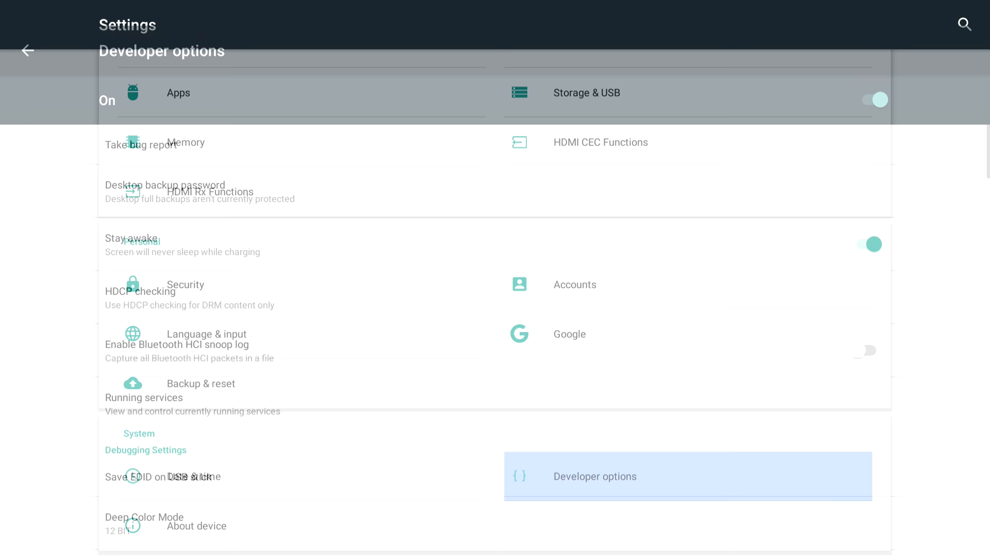
Check the HDMI Range Mode choices and keep it set to Auto
click(594, 476)
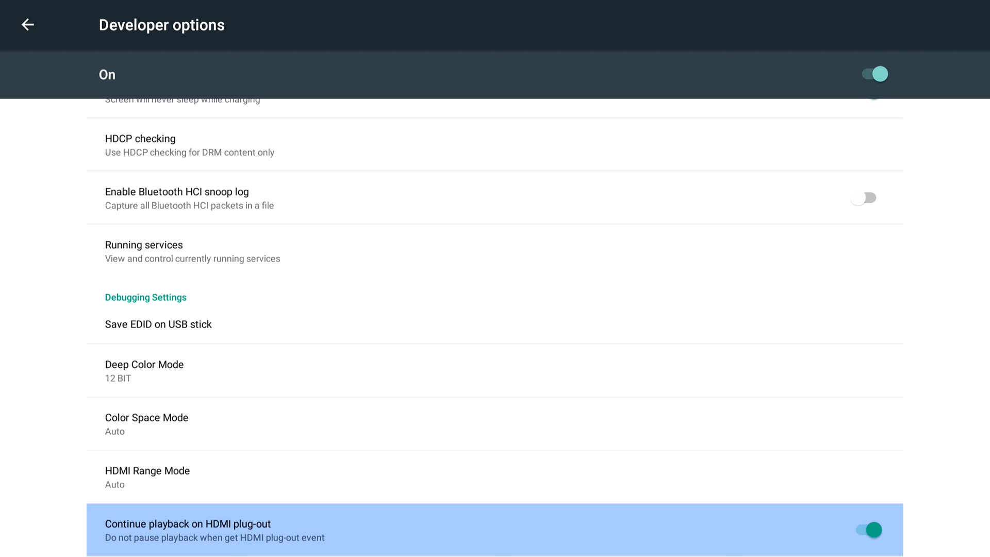
click(147, 477)
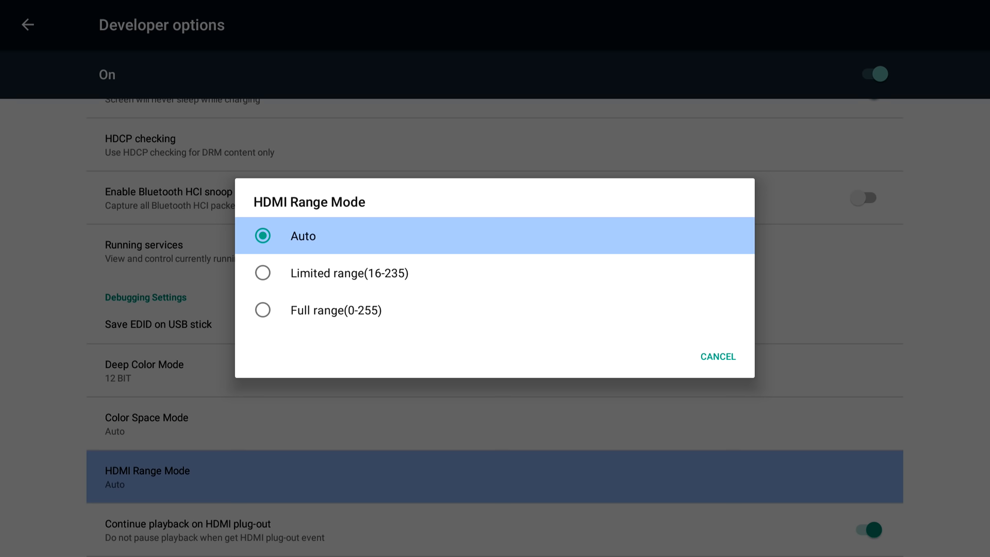
click(717, 356)
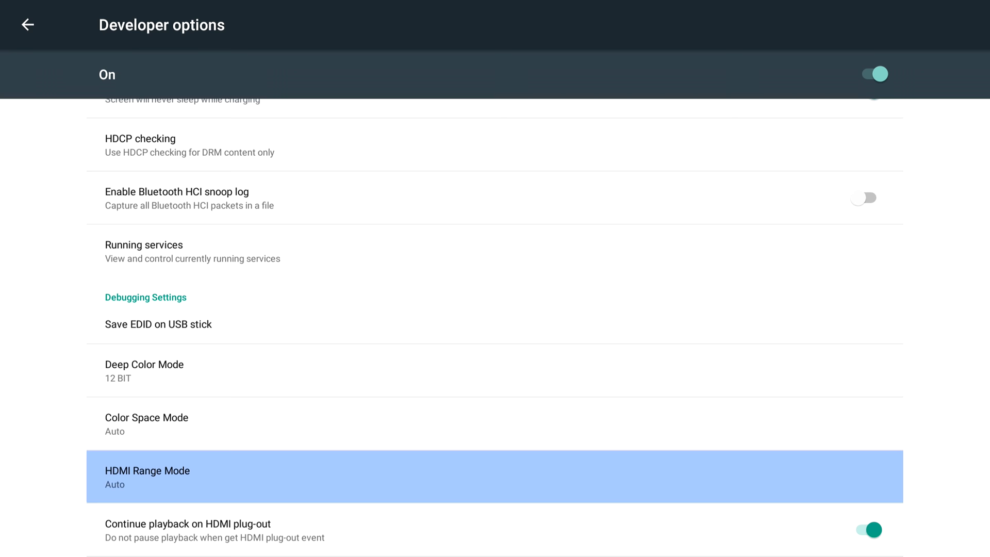
Scroll through the Developer options list
scroll(down, 3)
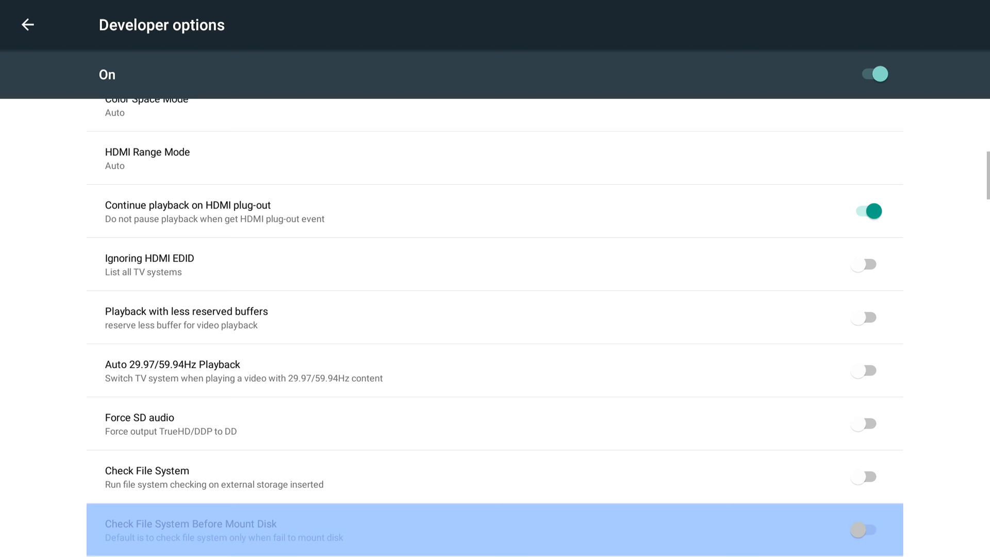
scroll(down, 3)
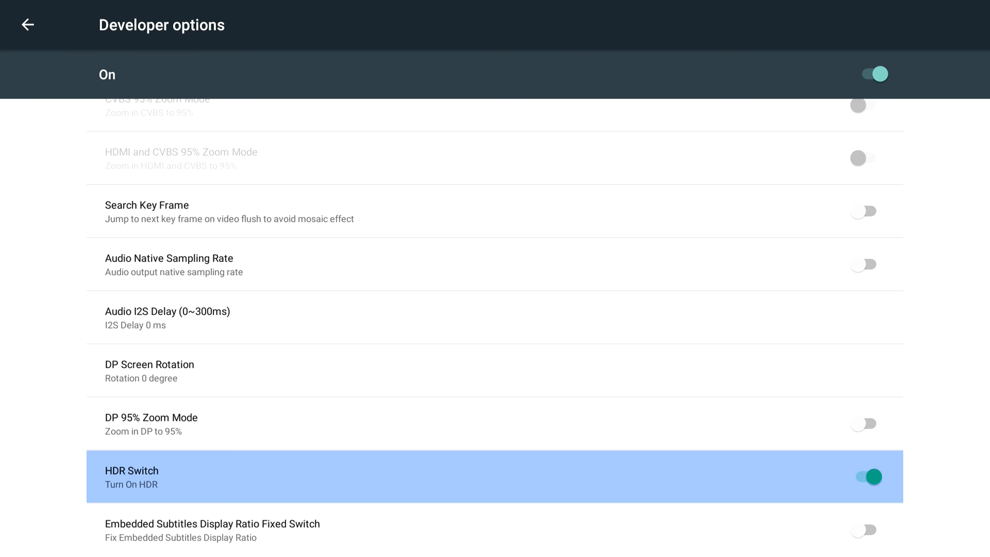
scroll(up, 3)
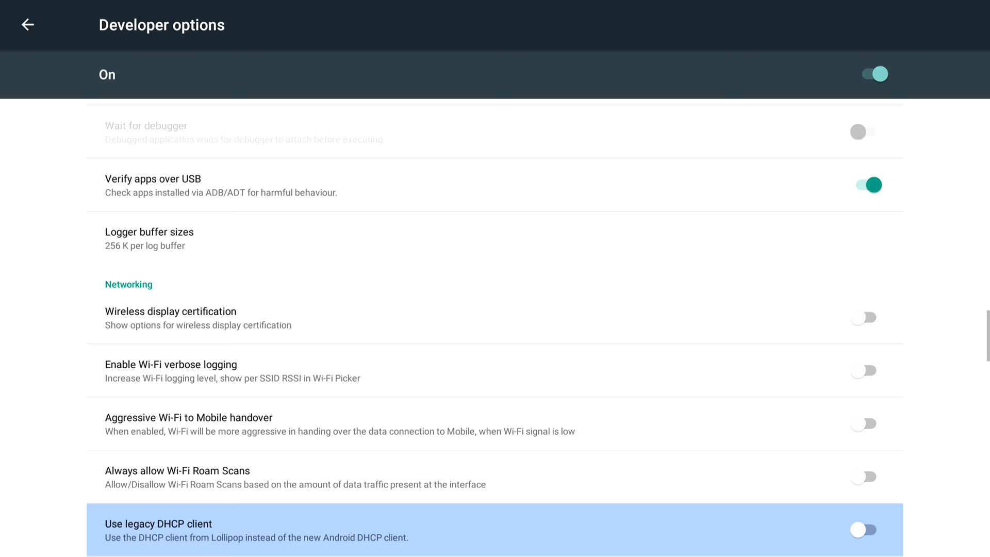
scroll(down, 3)
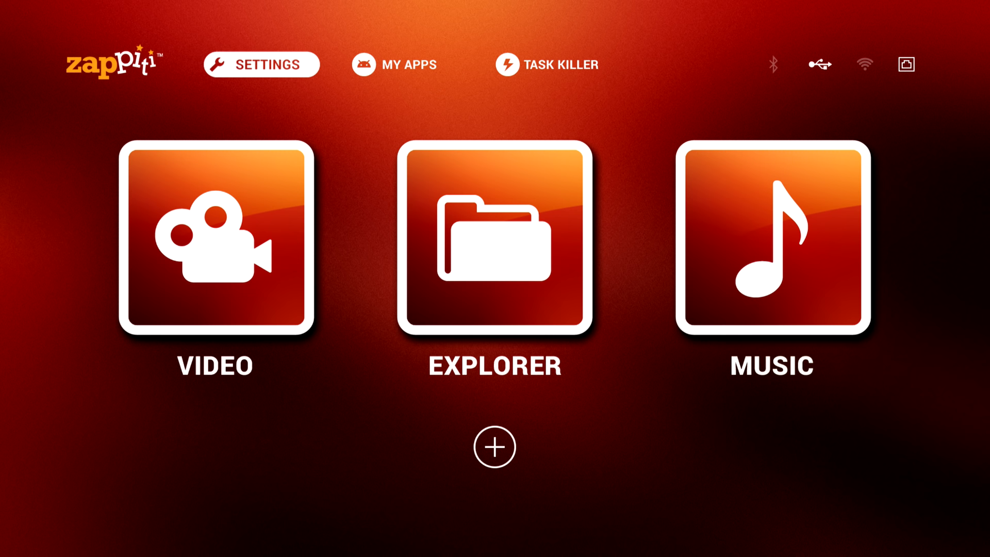
From the all-applications list, launch Google Play and browse the games storefront
click(394, 64)
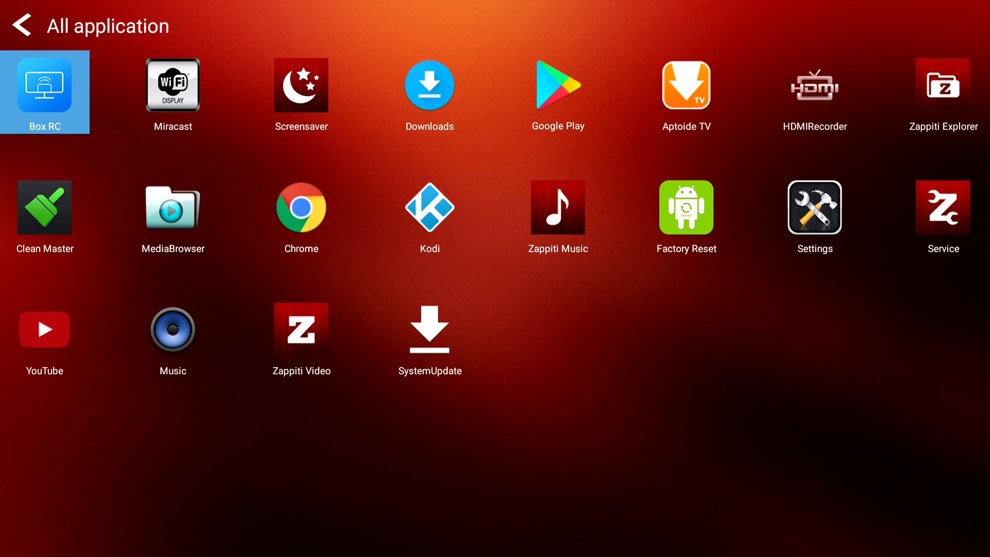
click(558, 84)
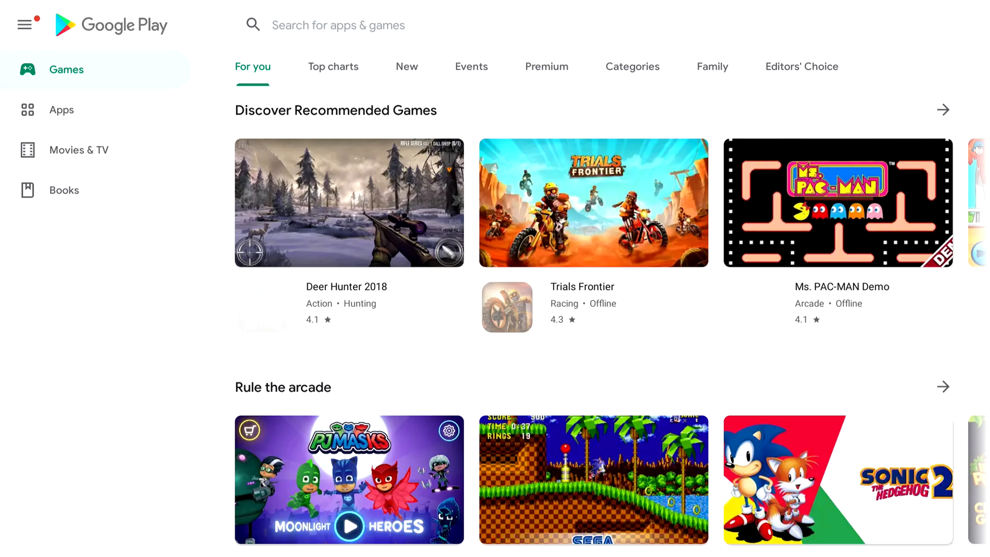
scroll(down, 3)
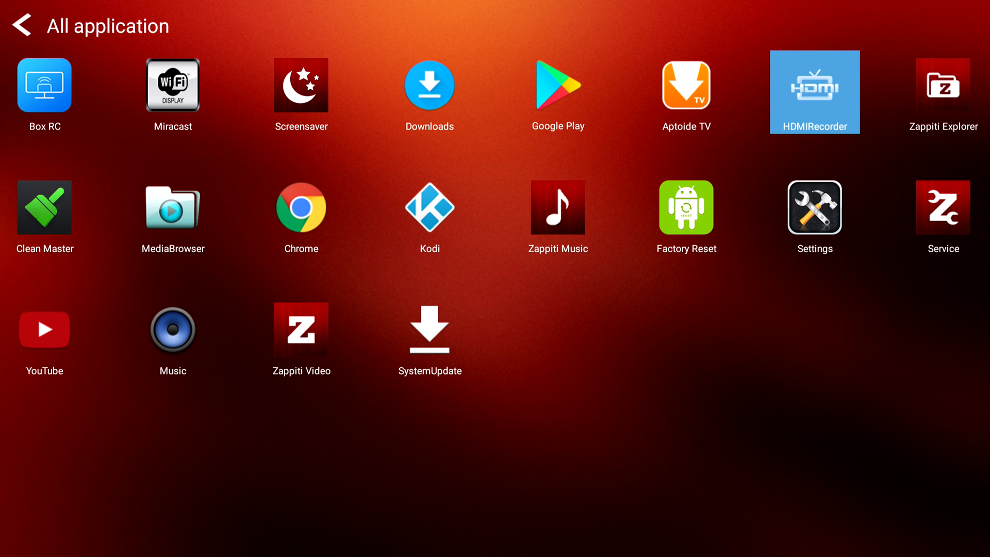
click(942, 208)
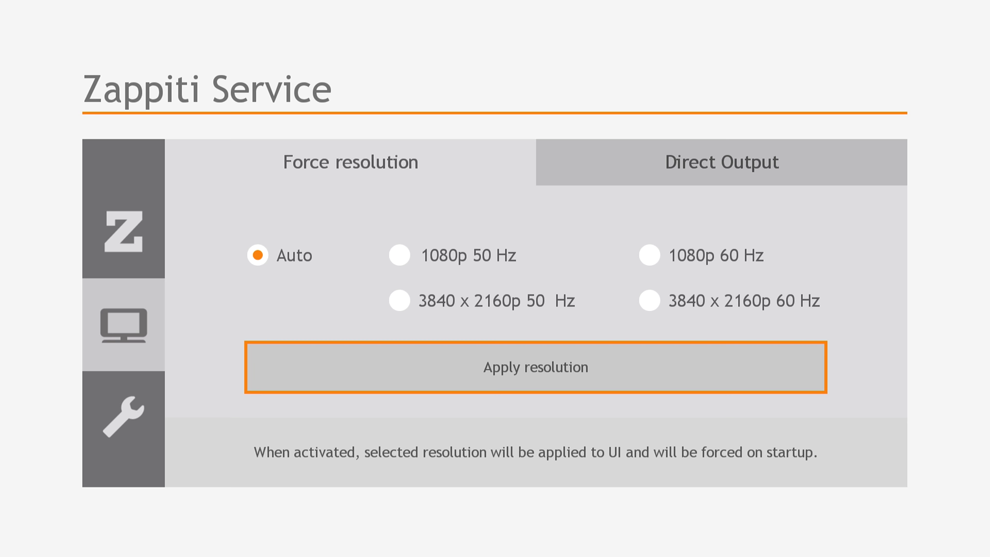
click(720, 161)
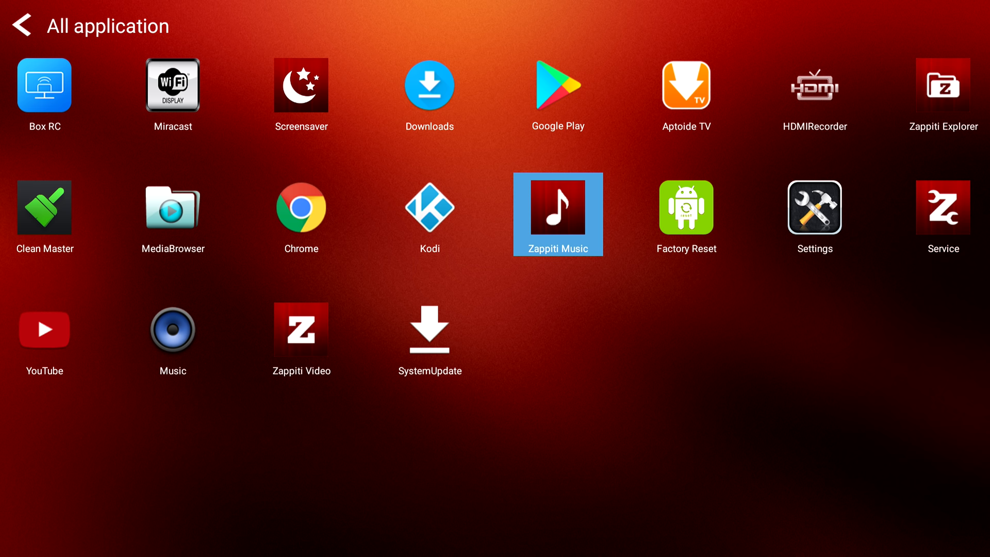
Browse the All application grid and launch Aptoide TV
click(557, 214)
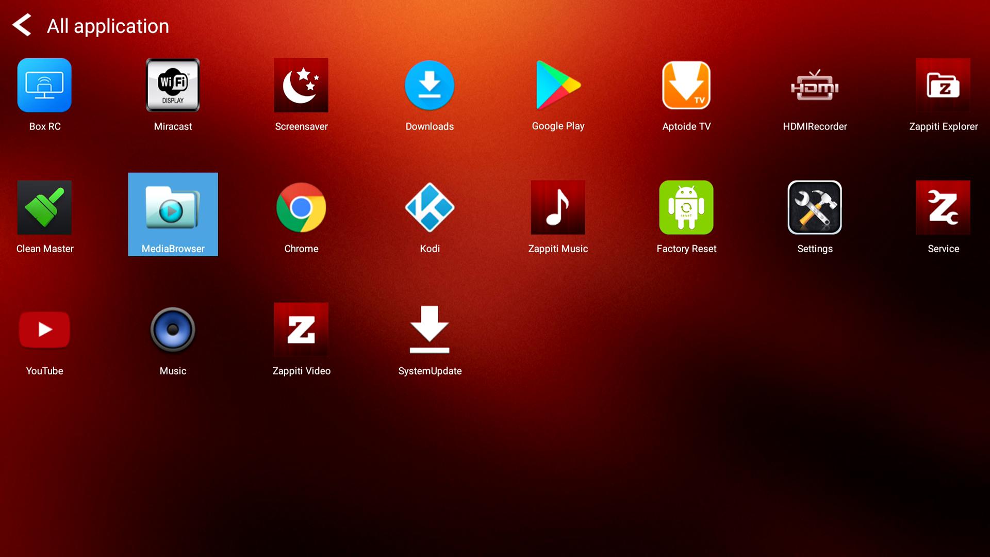
click(44, 214)
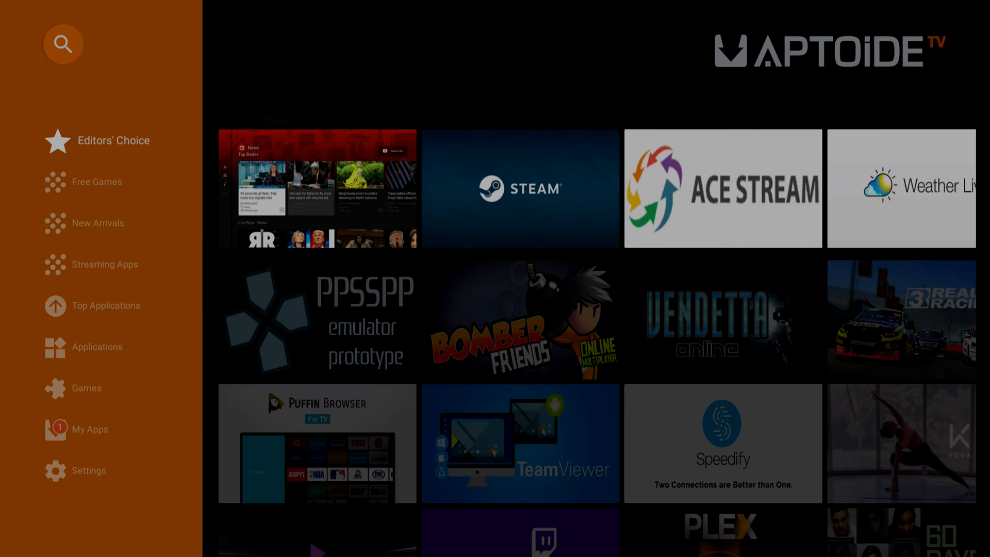
Search Aptoide TV for 'youtube'
text(youtube)
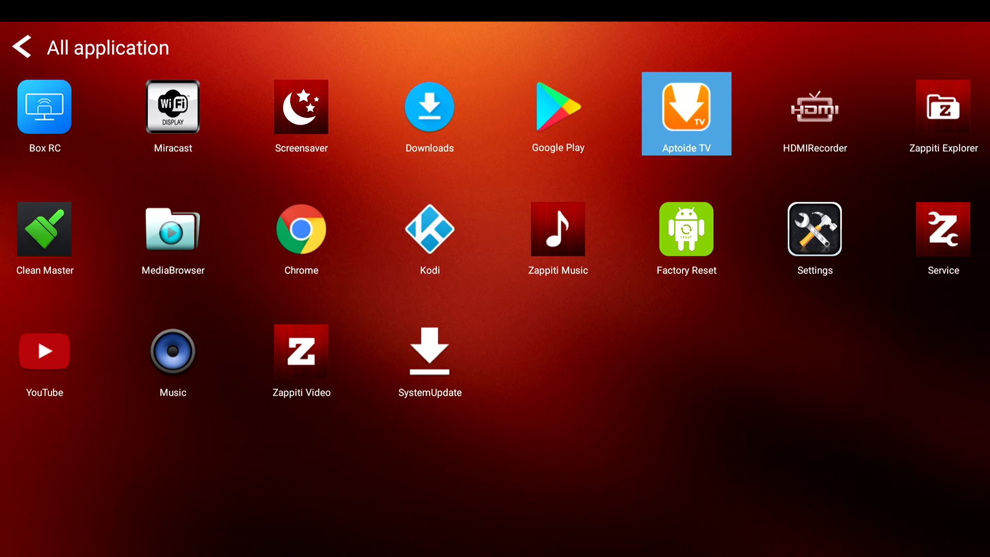
Run an online firmware check in System Update, which finds no version newer than OS 3.13
click(429, 351)
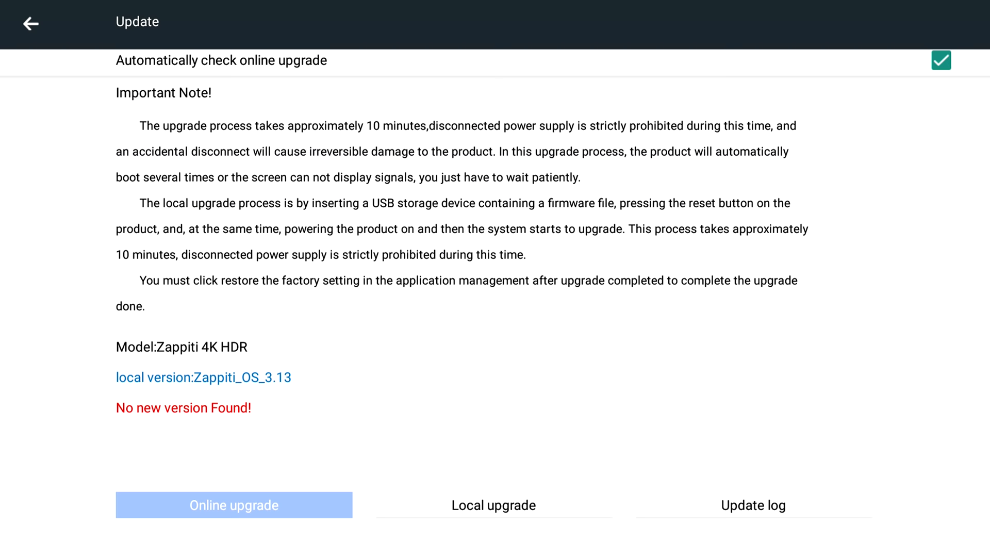
click(31, 24)
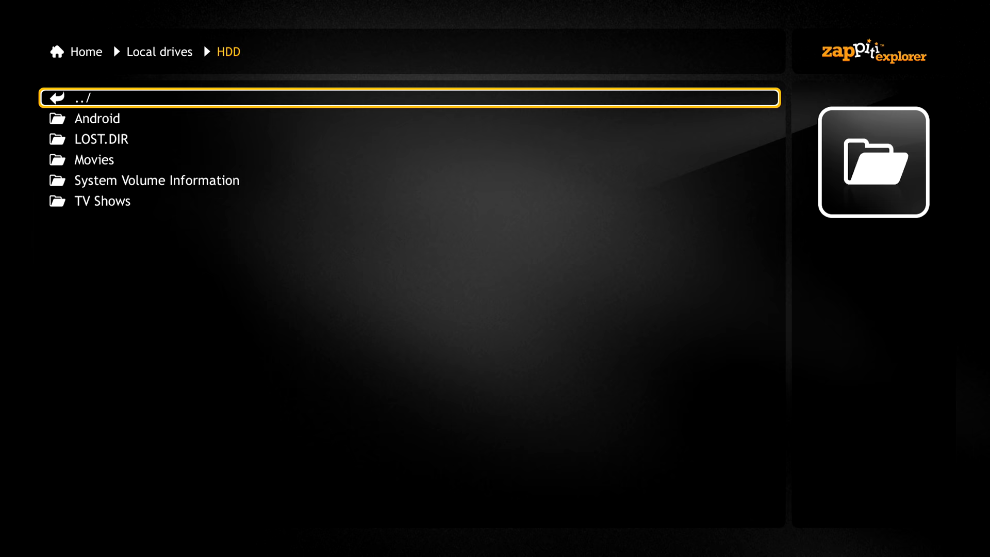
Open the HDD Movies folder and scroll through films like Interstellar.mkv
click(95, 159)
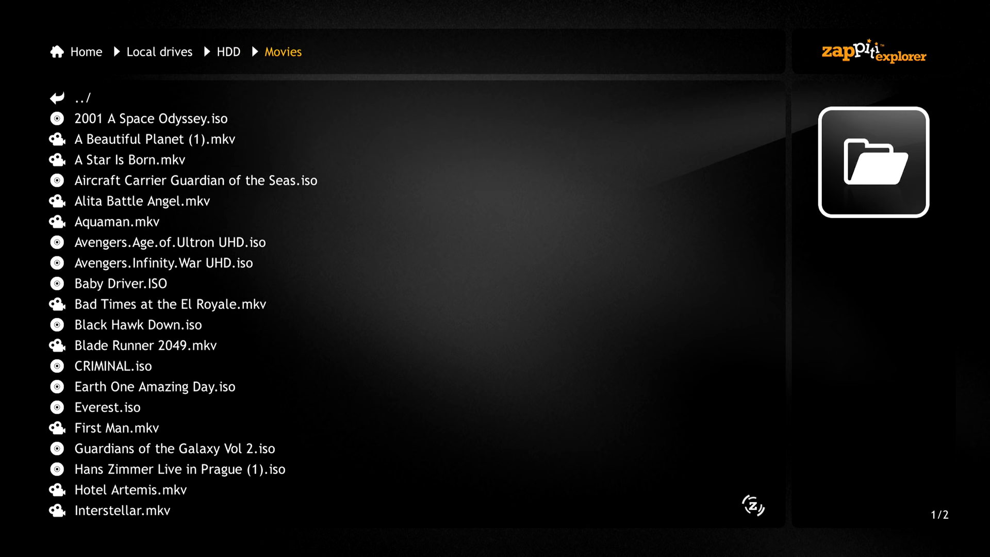
scroll(down, 3)
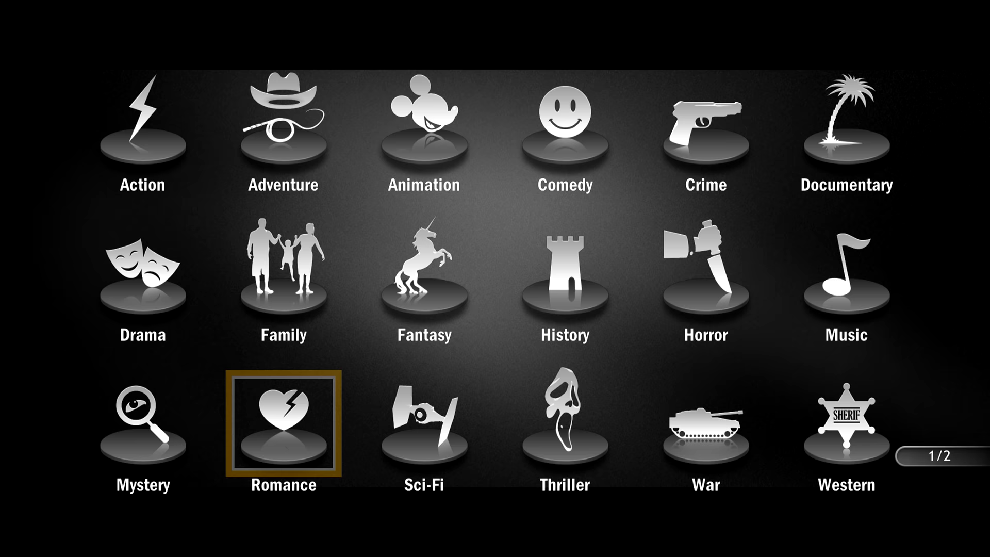
Back out of the genre grid and scroll the main menu row to Unseen
click(282, 422)
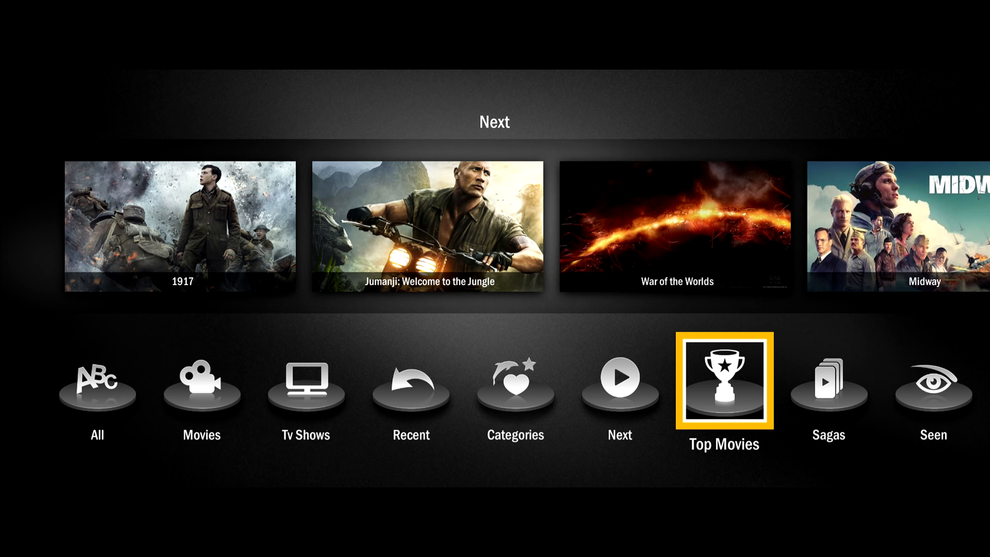
scroll(right, 3)
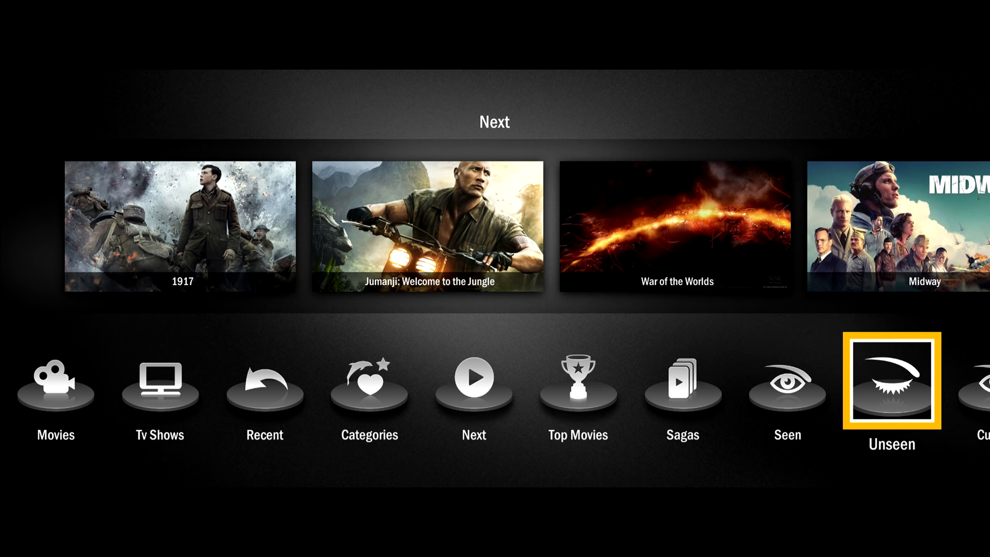
scroll(right, 3)
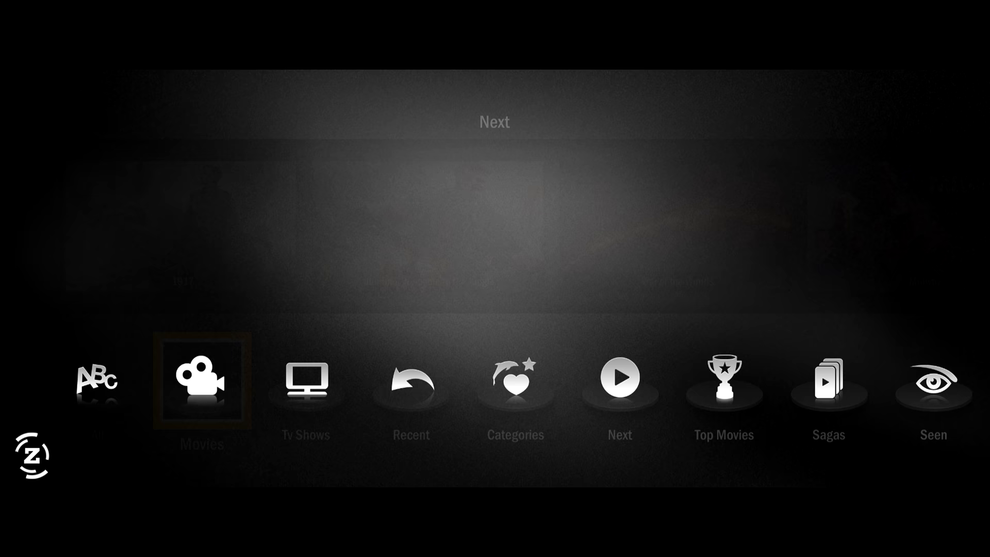
Open Movies and scroll down through the picture-wall pages of cover art
click(200, 380)
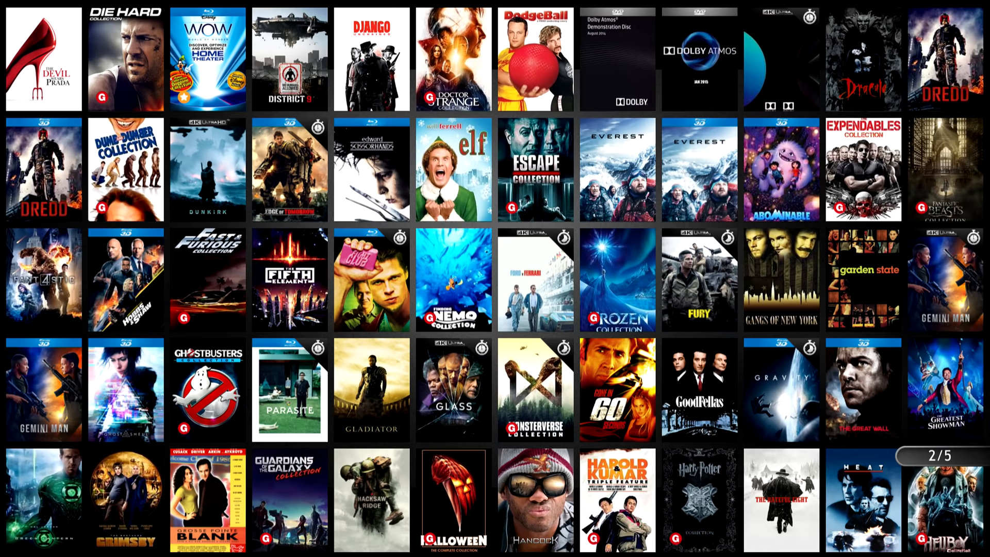
scroll(down, 3)
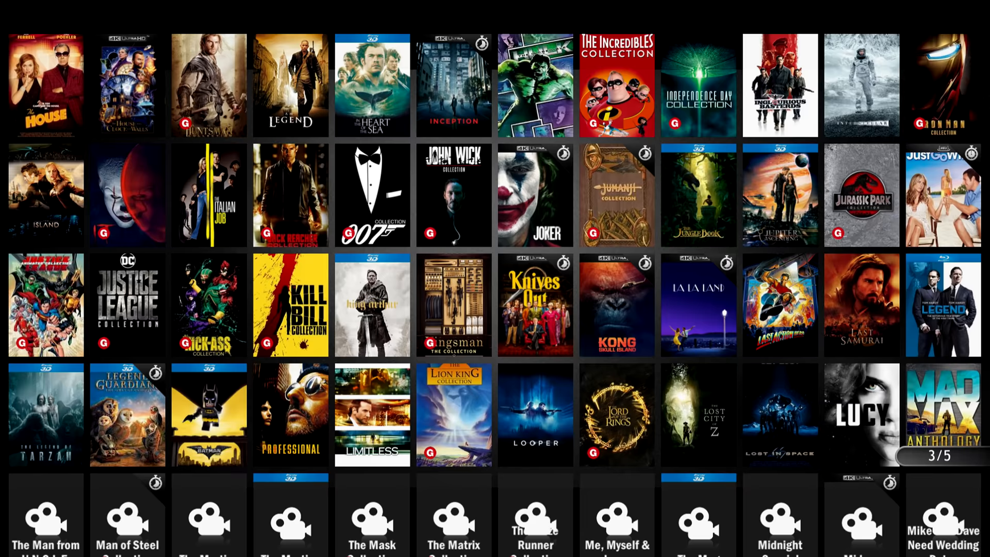
scroll(down, 3)
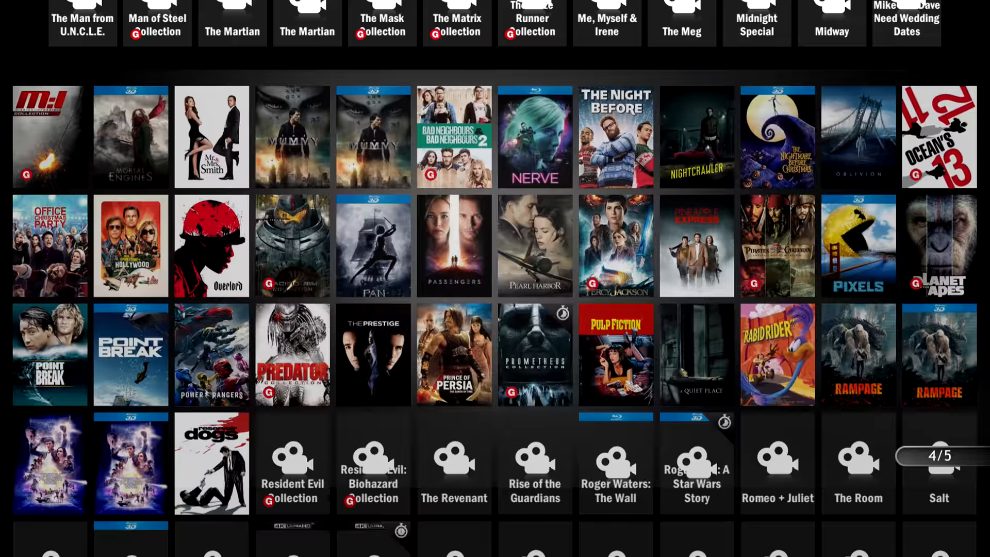
scroll(down, 3)
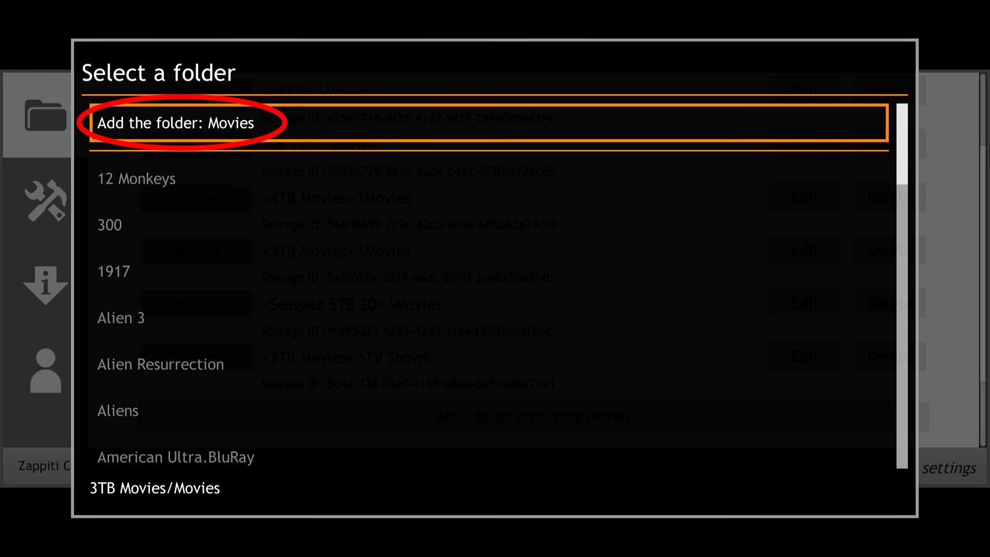
Close the Select a folder dialog in Settings
click(175, 123)
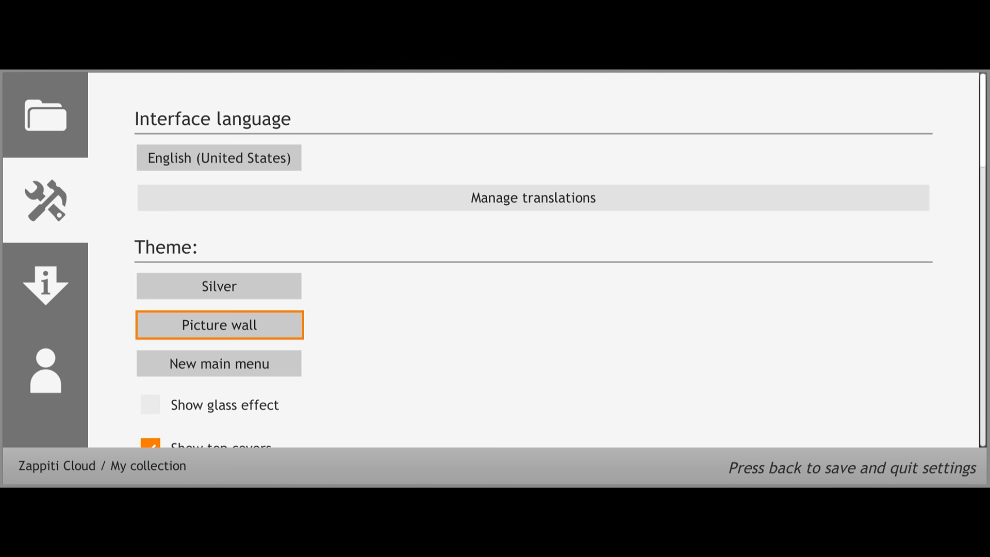
Save and quit settings, then view the full movie collection in the red theme
click(218, 285)
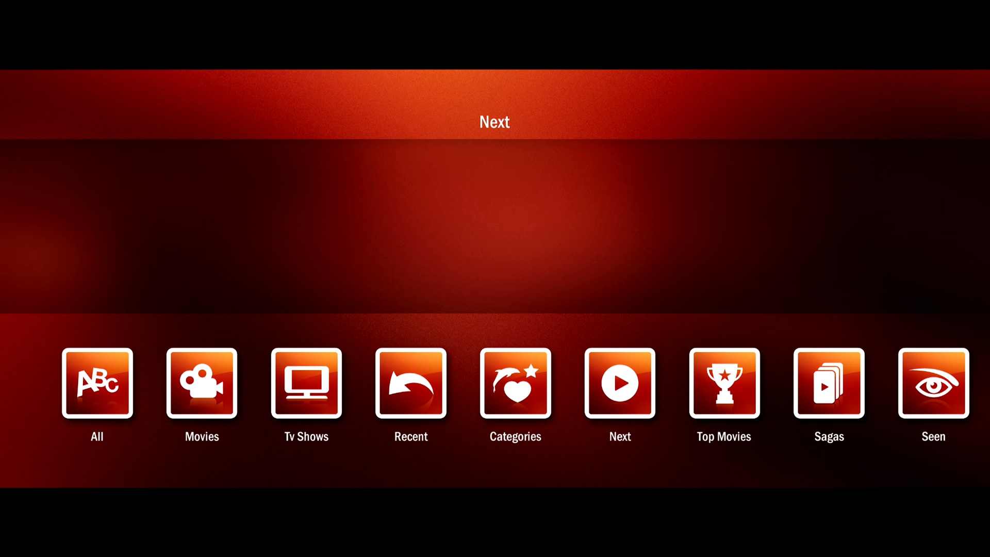
click(200, 382)
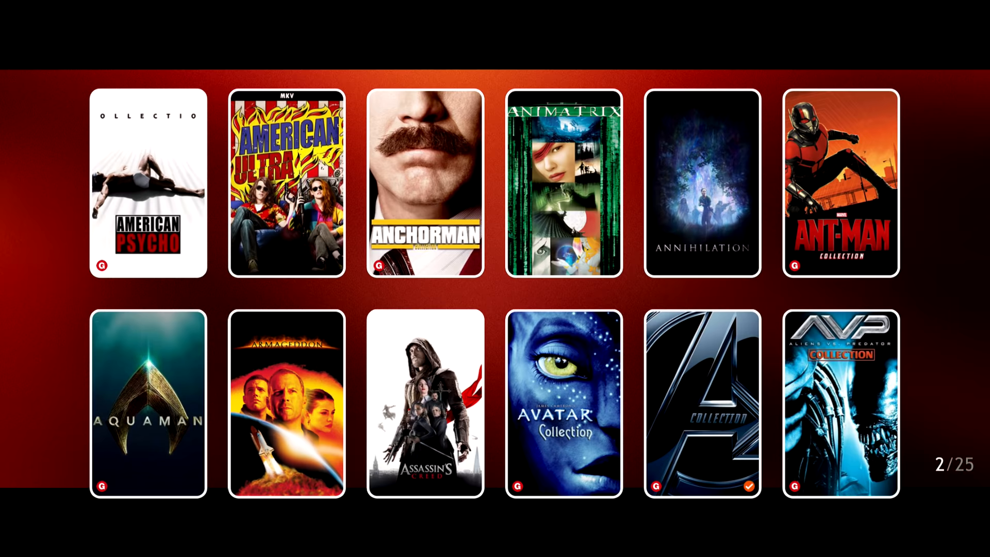
Scroll across the two-row cover view of the full collection
scroll(right, 3)
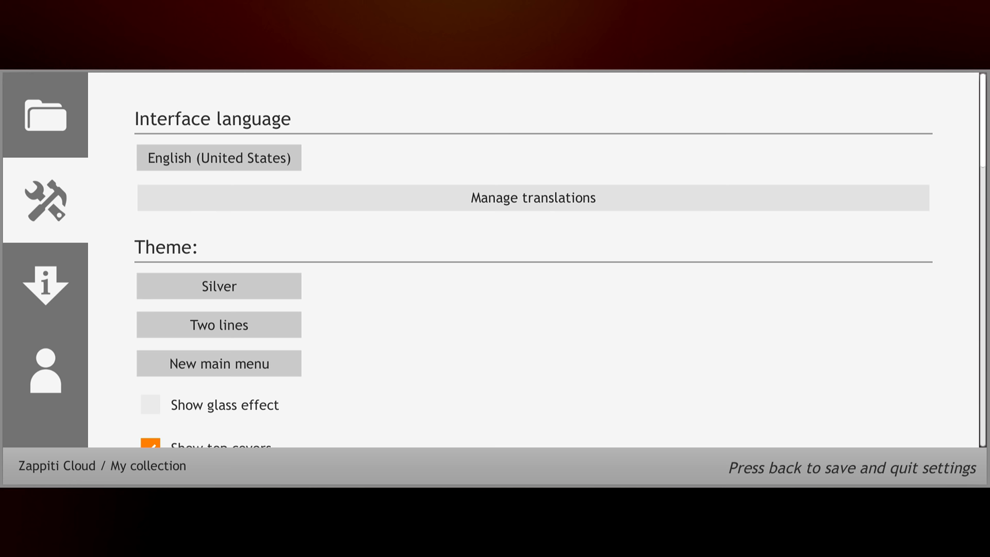
Switch the theme layout variation back to Picture wall
click(218, 325)
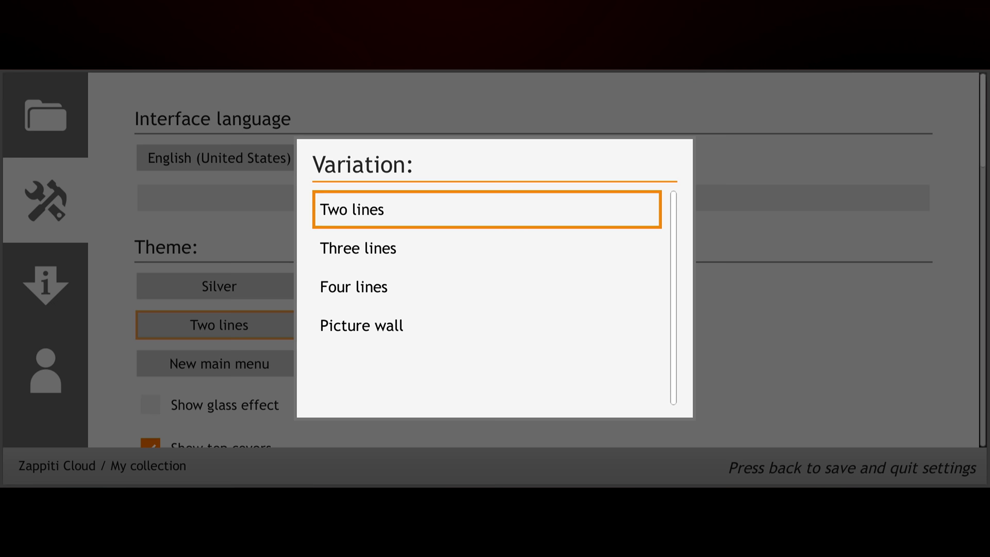
click(361, 325)
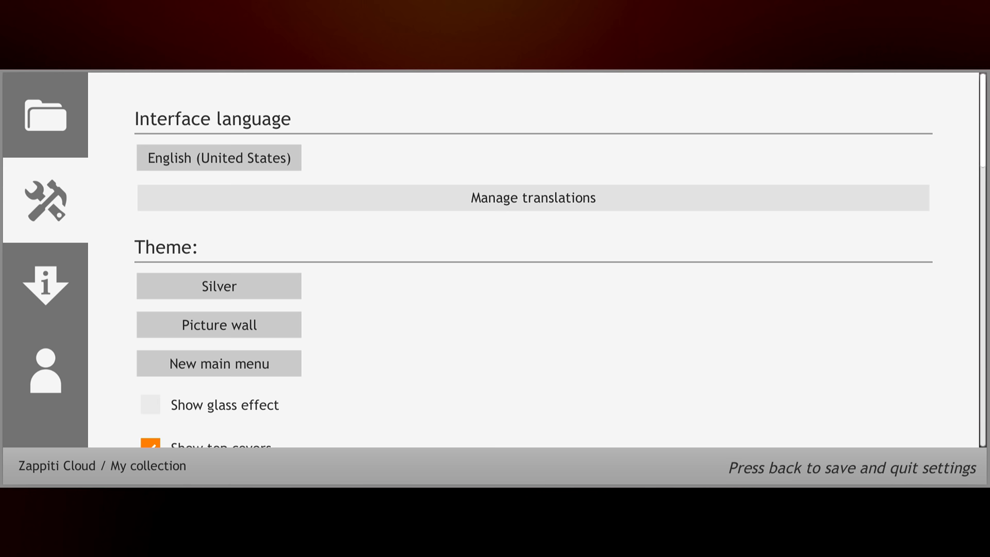
scroll(down, 3)
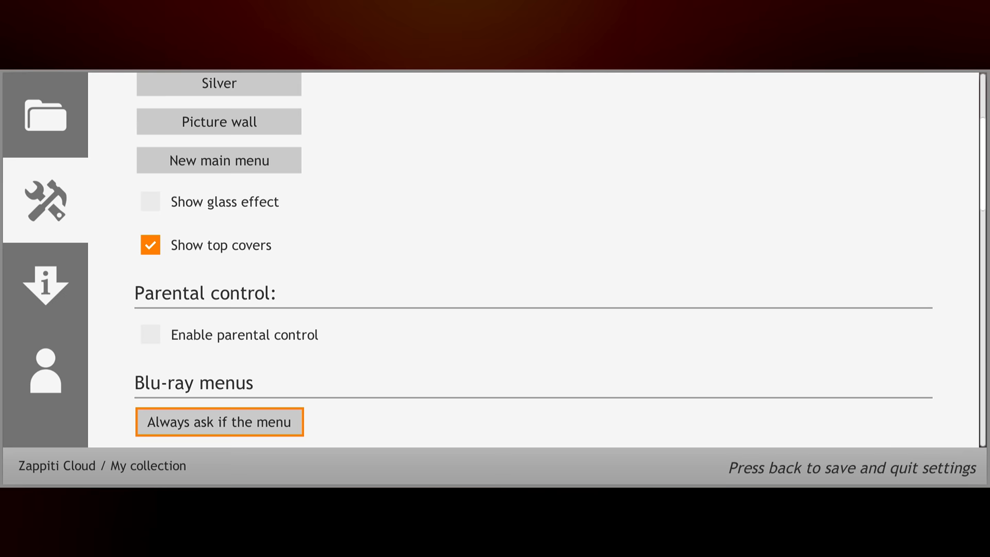
Check the Blu-ray menu behaviour choices and scroll further down the General settings
click(219, 422)
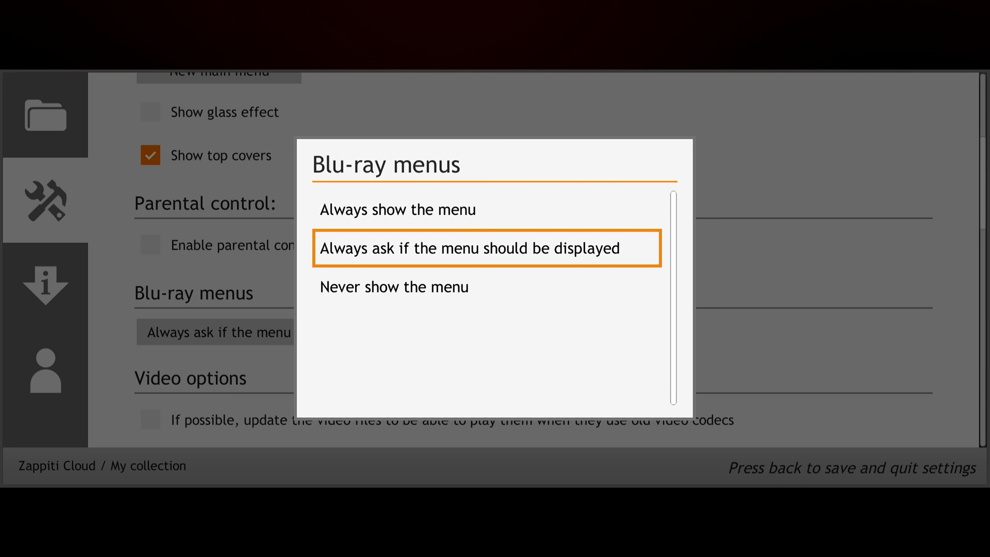
click(487, 248)
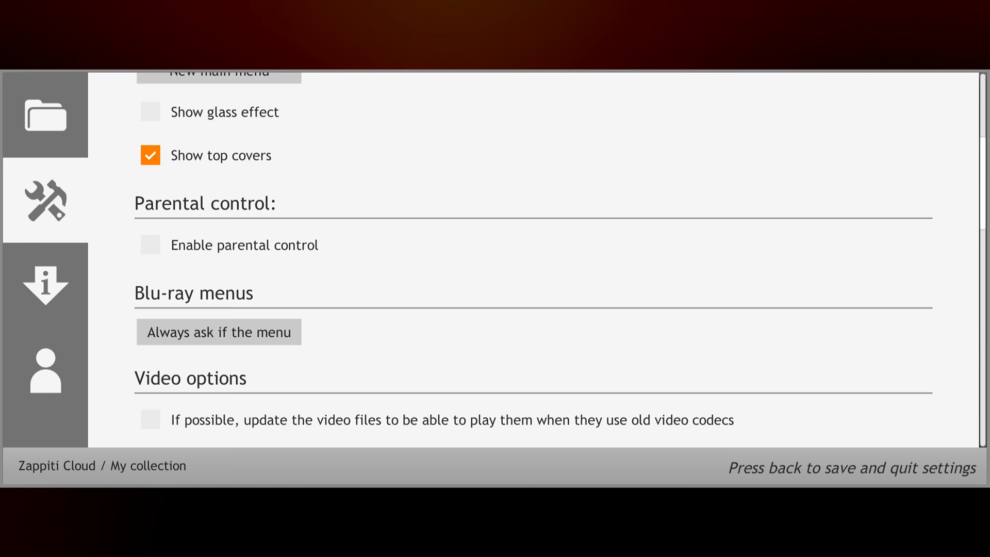
scroll(down, 3)
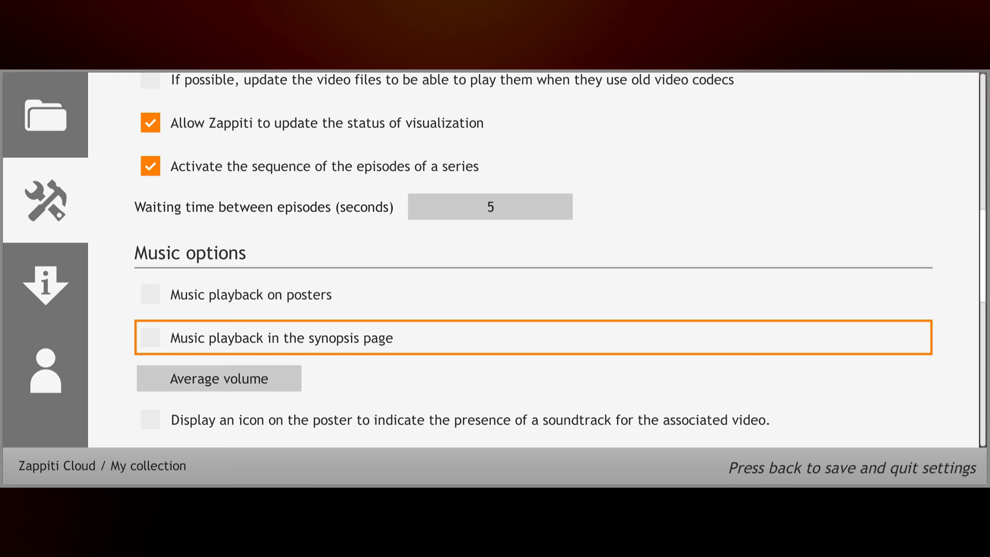
scroll(down, 3)
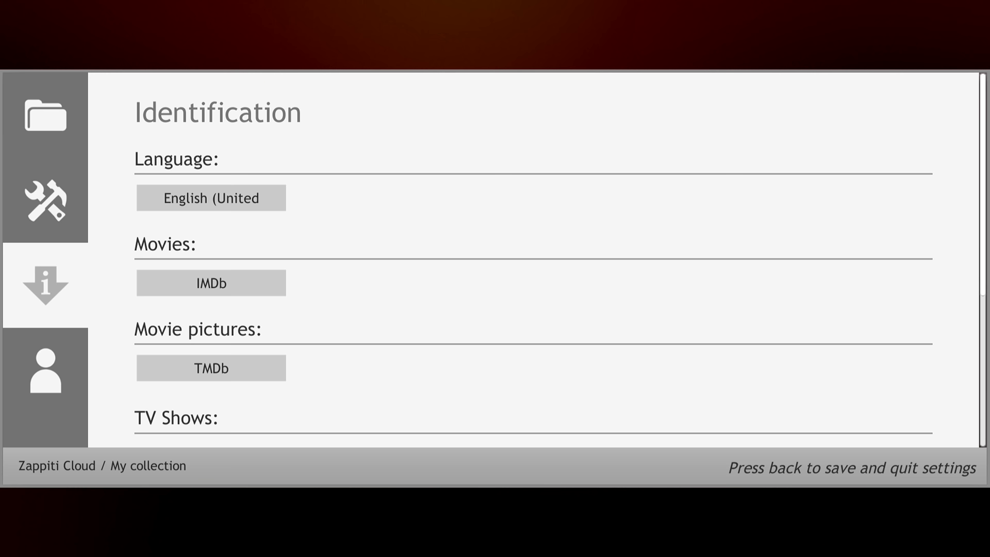
Keep IMDb as the movie information source and leave settings for the collection menu
click(210, 282)
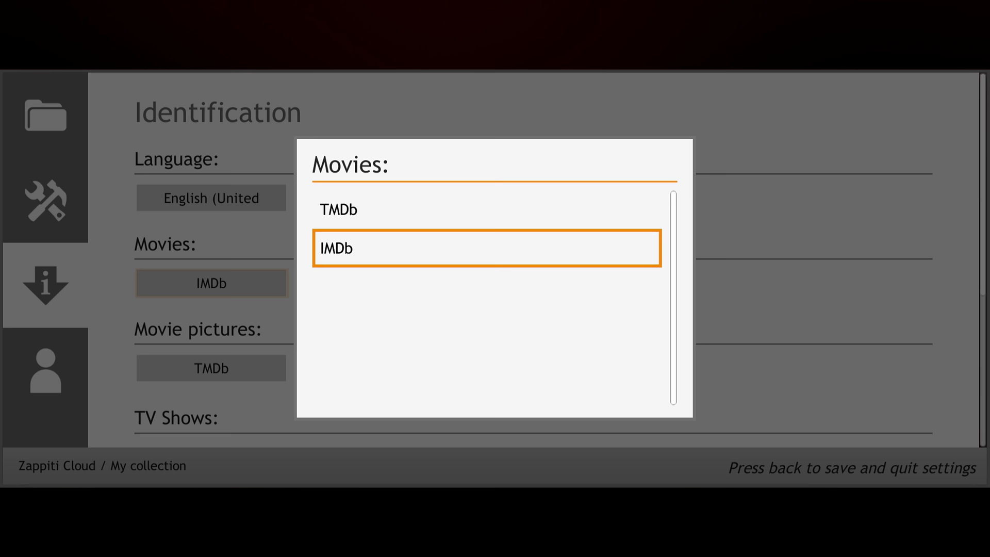
click(486, 248)
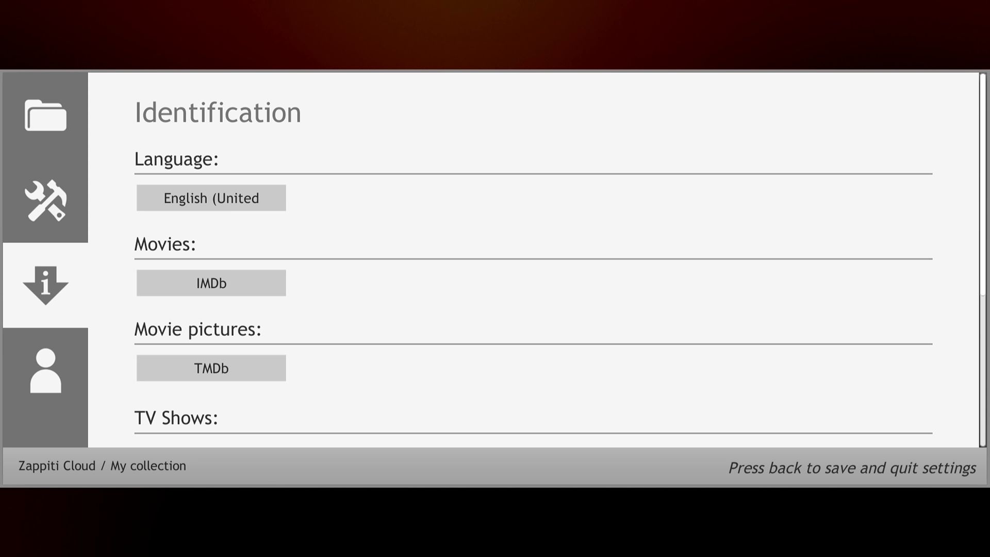
click(210, 368)
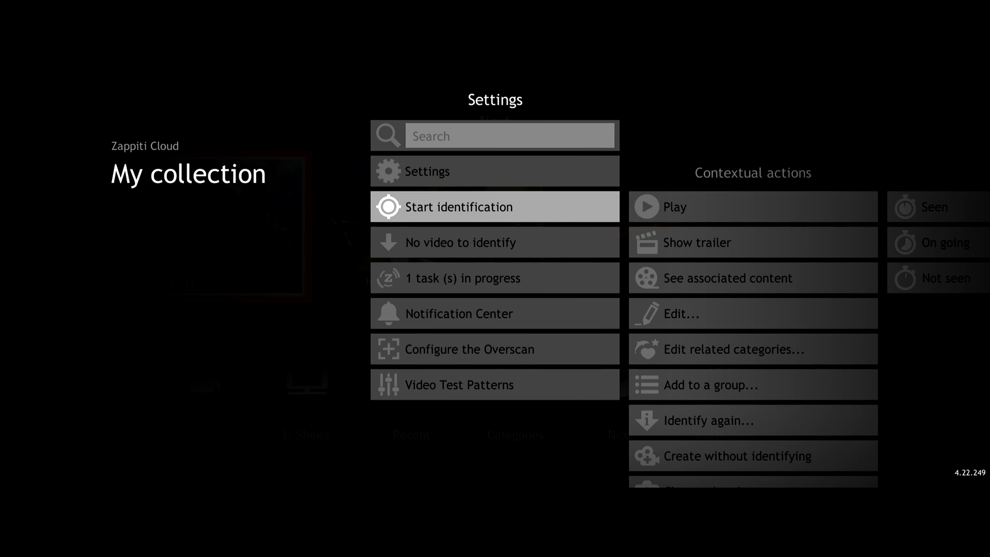
Close the options menu and scroll the My collection poster wall
scroll(down, 3)
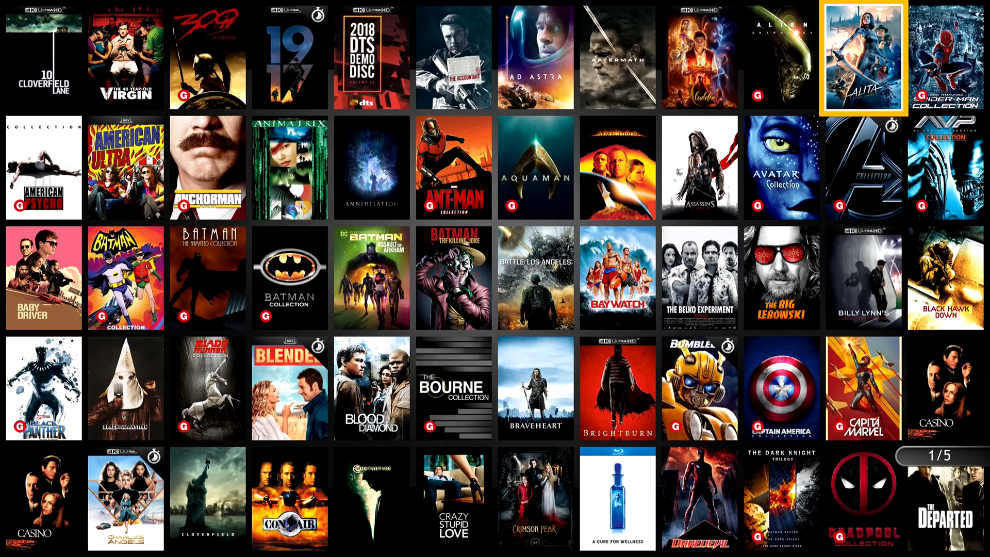
Start Alita playing and show its subtitle tracks in the player menu
click(865, 56)
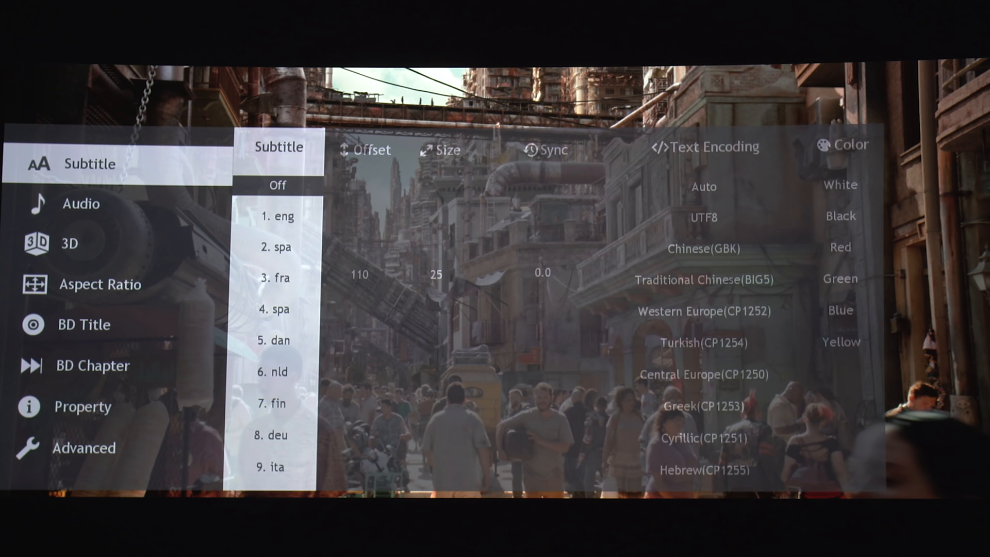
Browse the 3D, Aspect Ratio and Property tabs, then exit the options panel
click(71, 244)
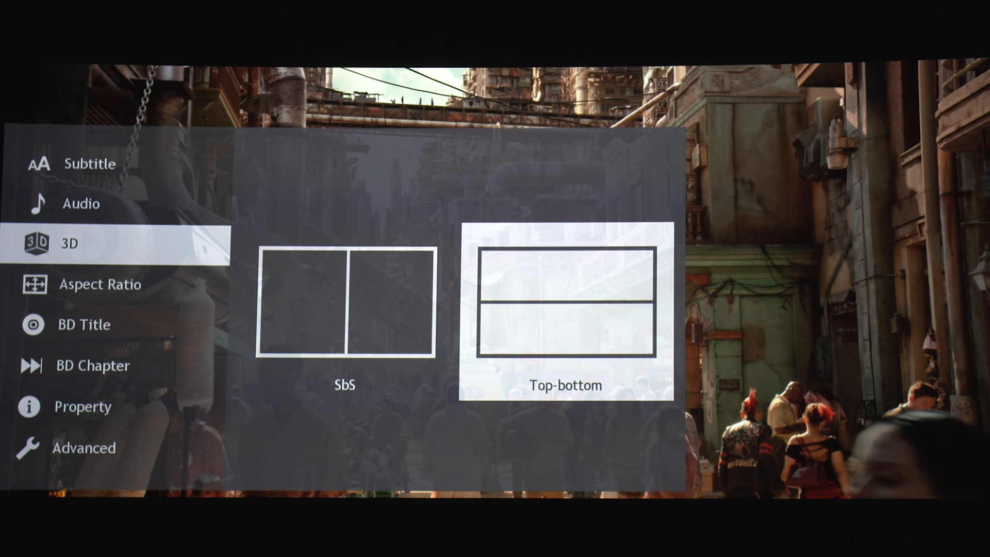
click(98, 284)
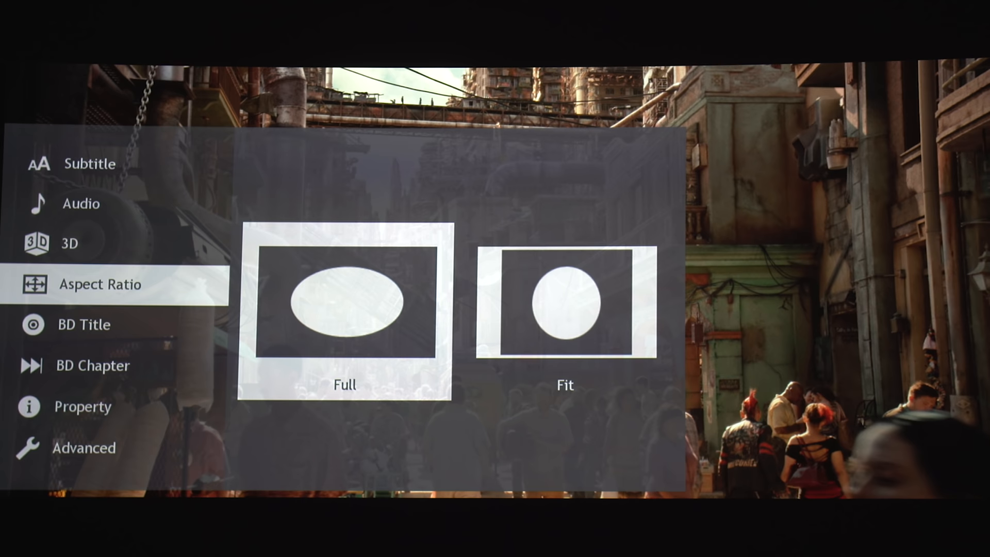
click(82, 406)
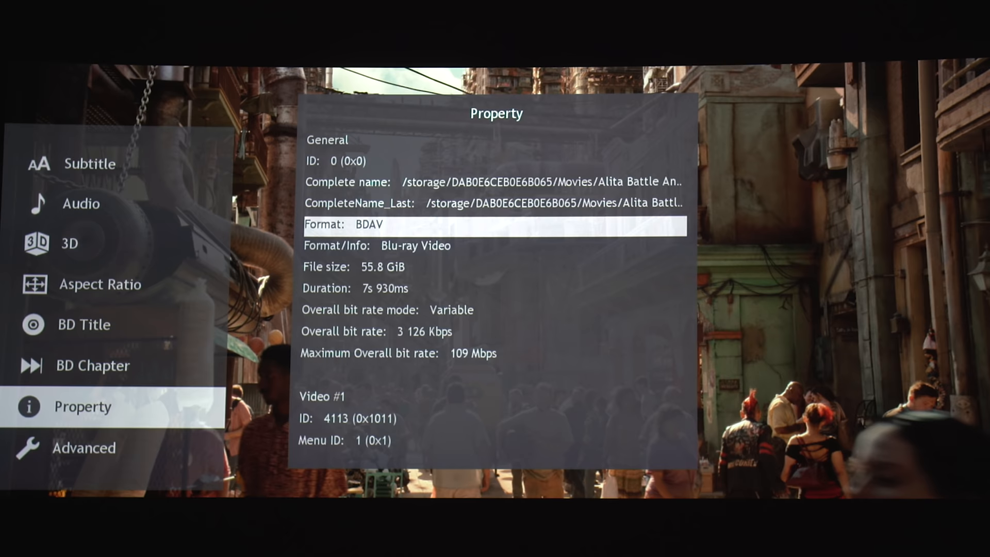
click(84, 448)
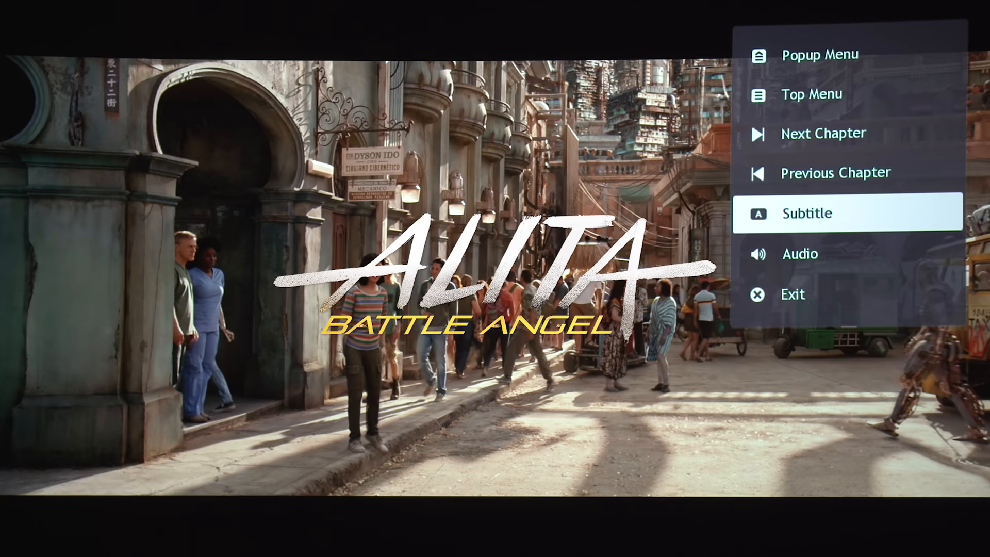
click(806, 213)
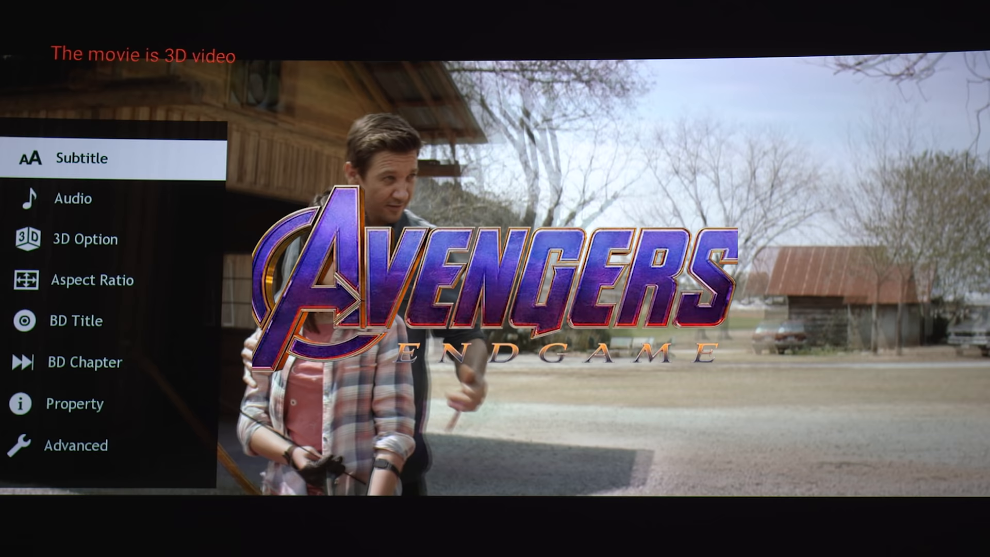
Show the 3D Option panel for Avengers: Endgame, then return to the movie picture wall
click(85, 239)
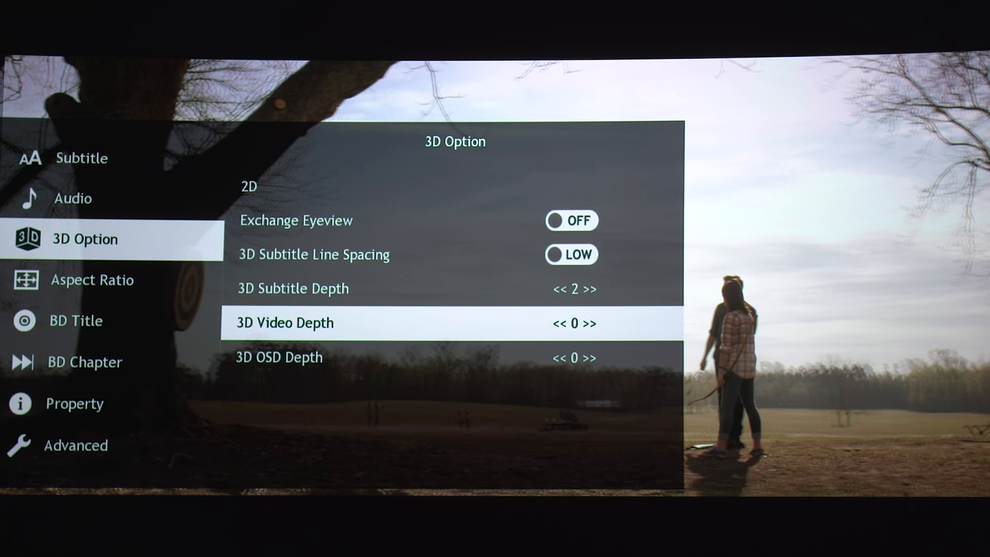
click(587, 323)
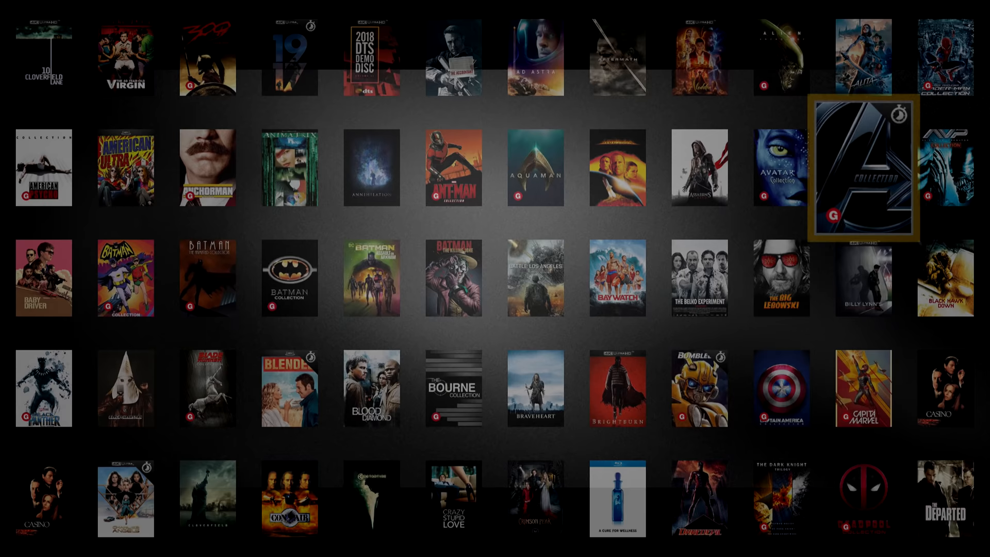
Open the Avengers collection poster to show its 2D and 3D films
click(863, 168)
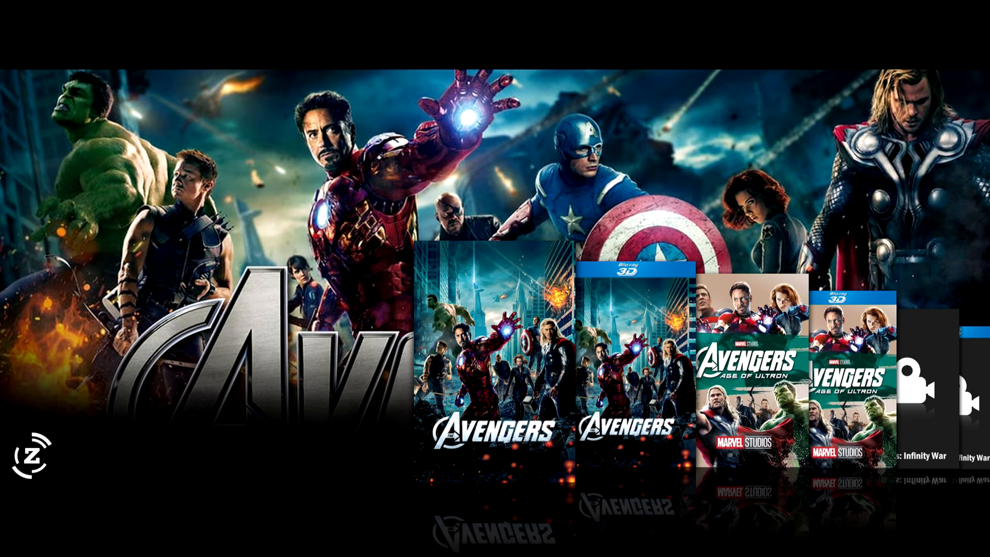